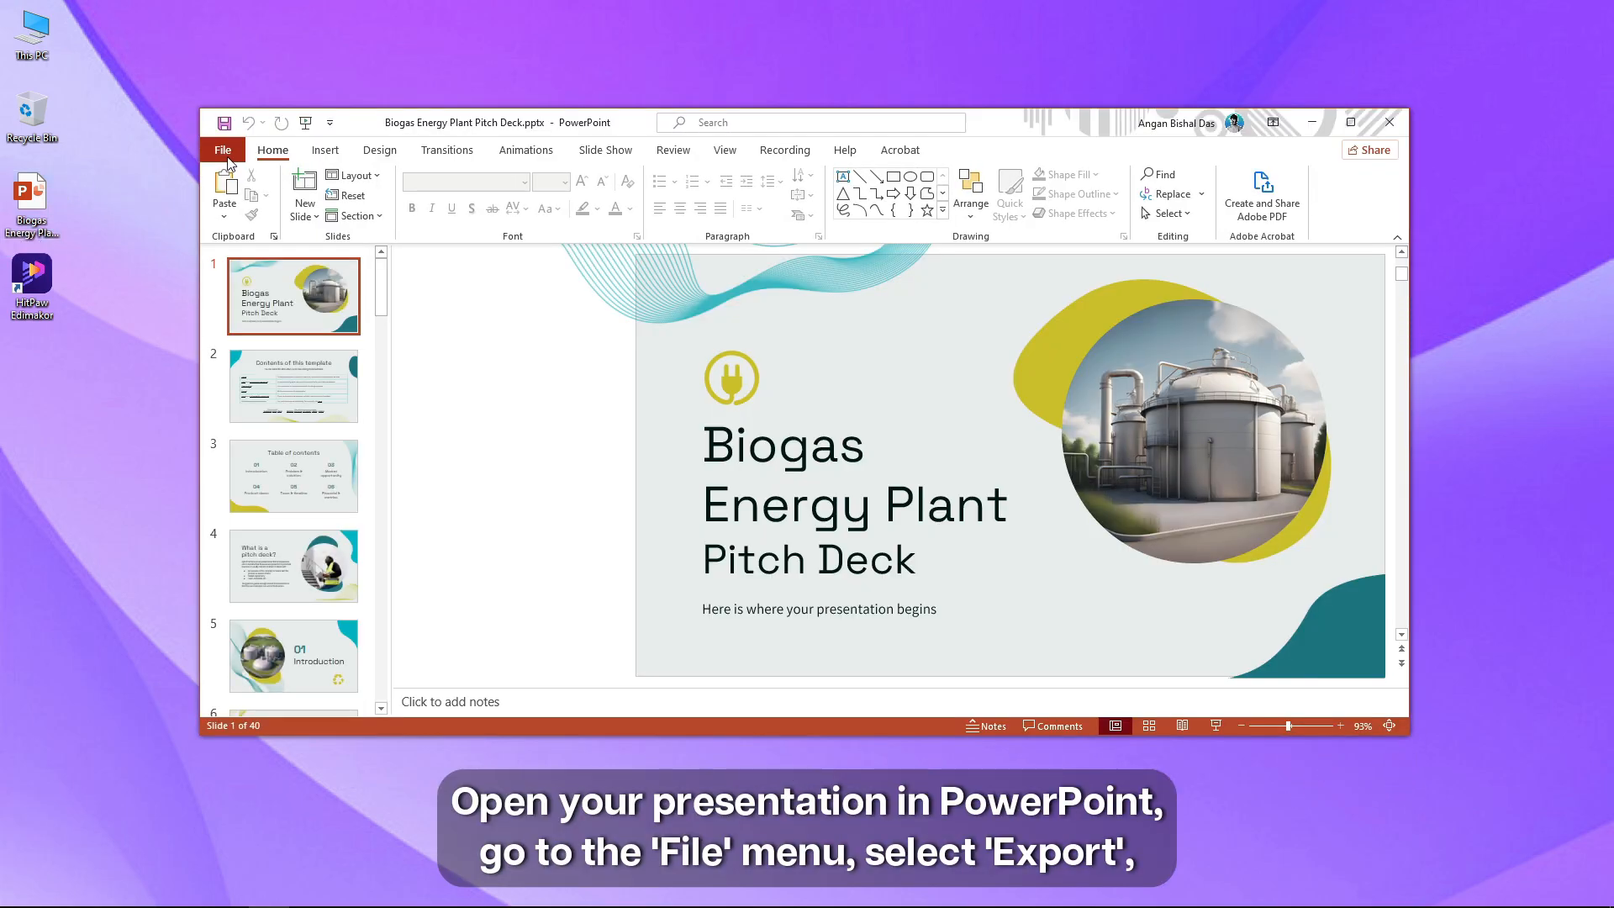
Export the pitch deck from PowerPoint as a Full HD (1080p) video
left_click(222, 150)
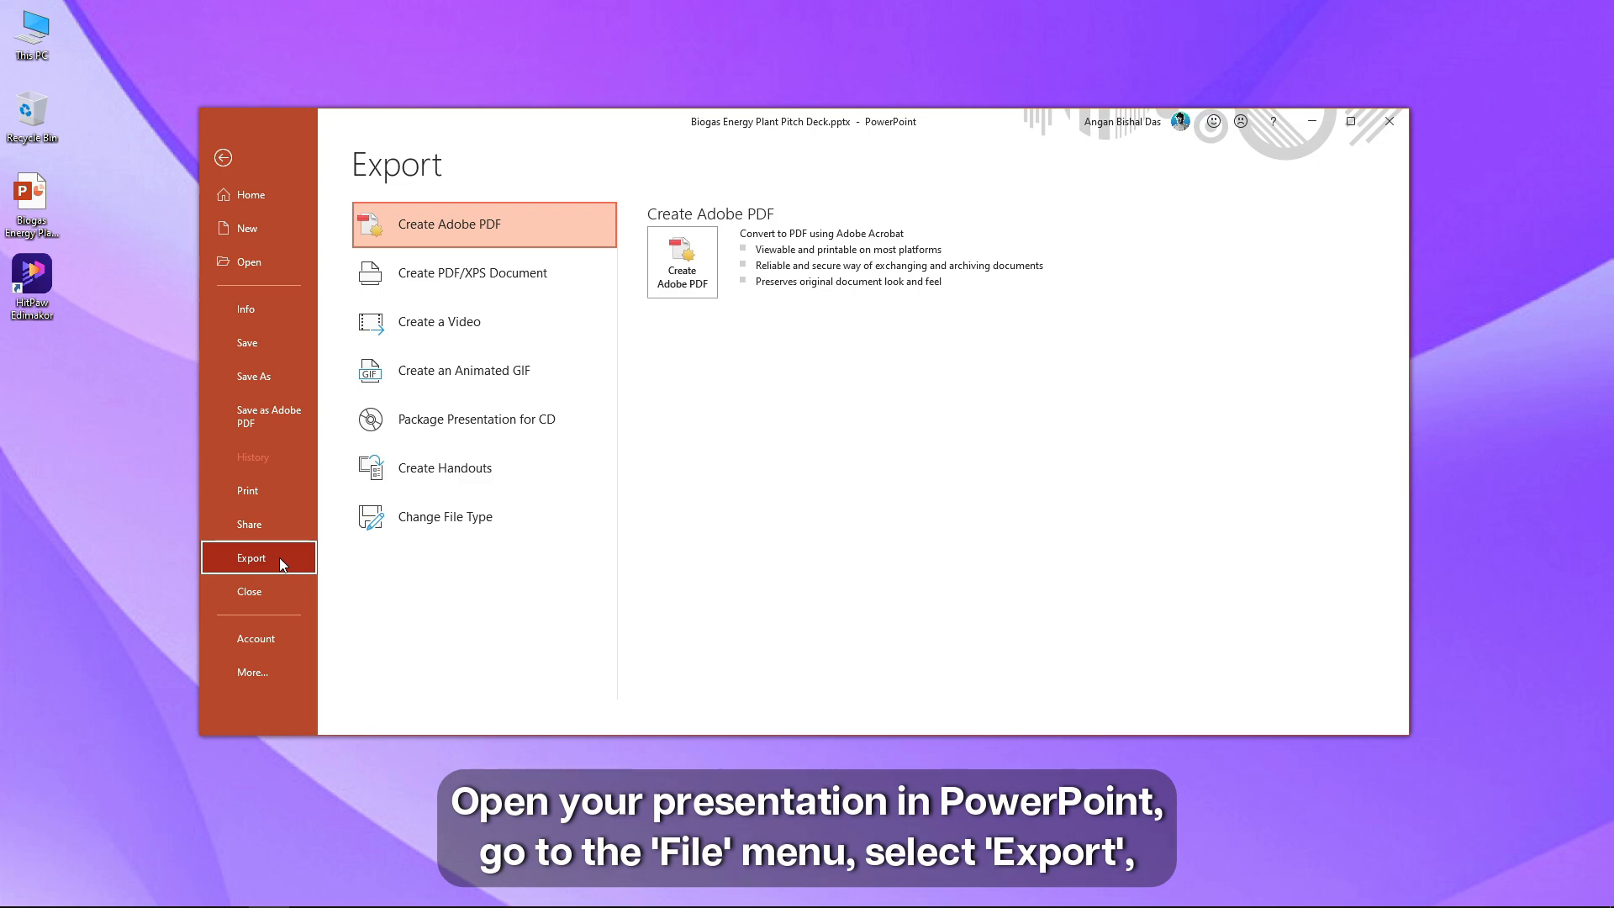
left_click(464, 321)
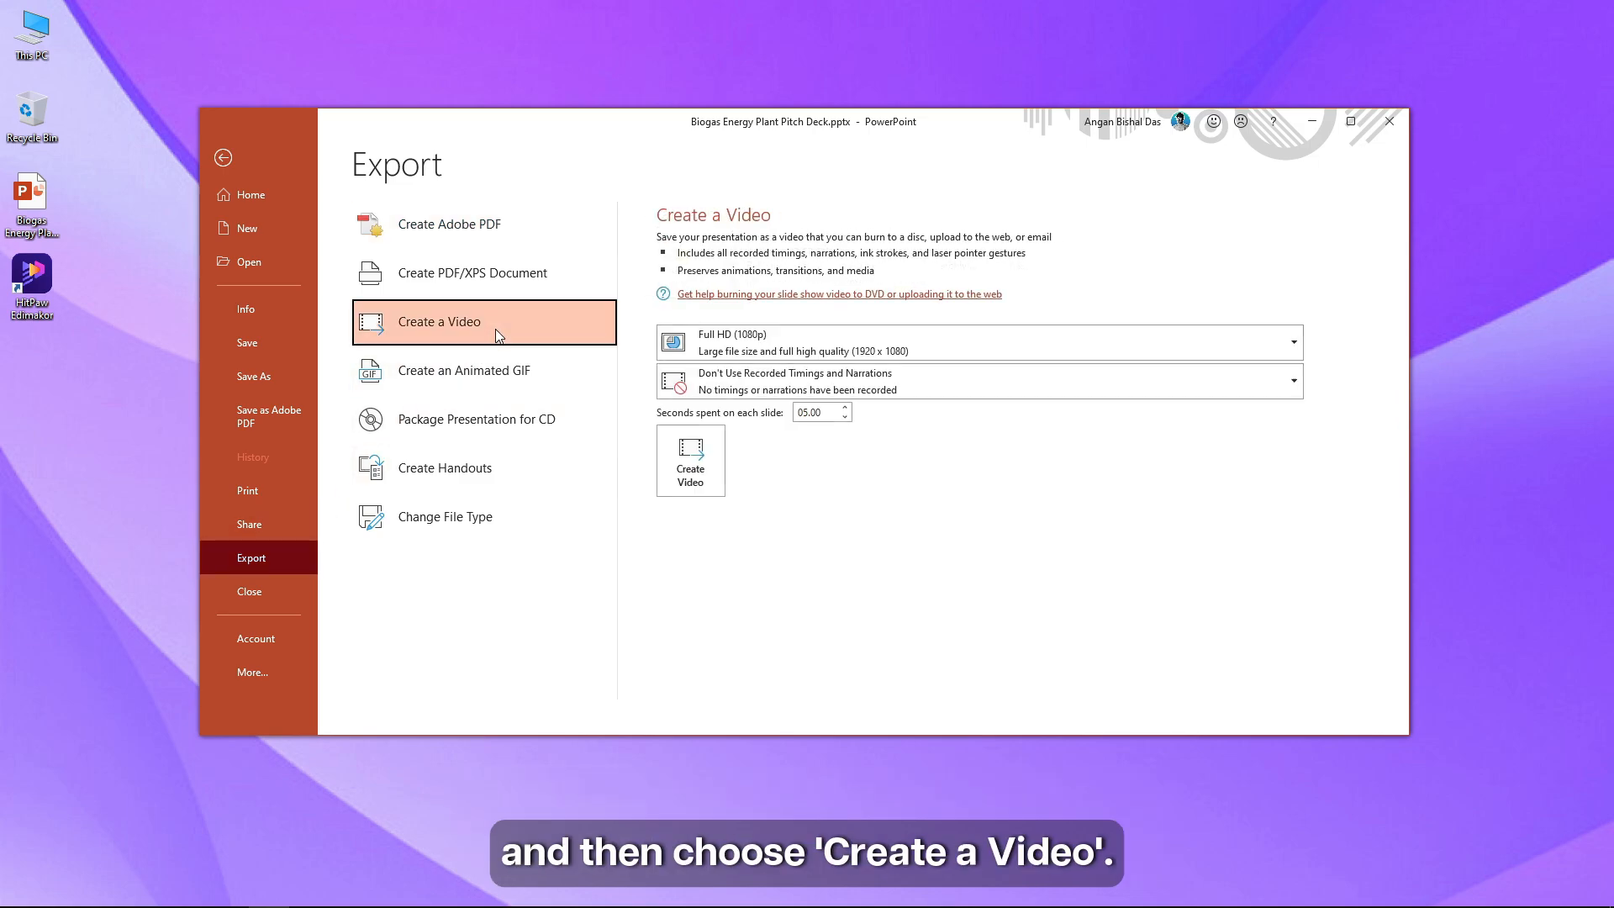
left_click(974, 343)
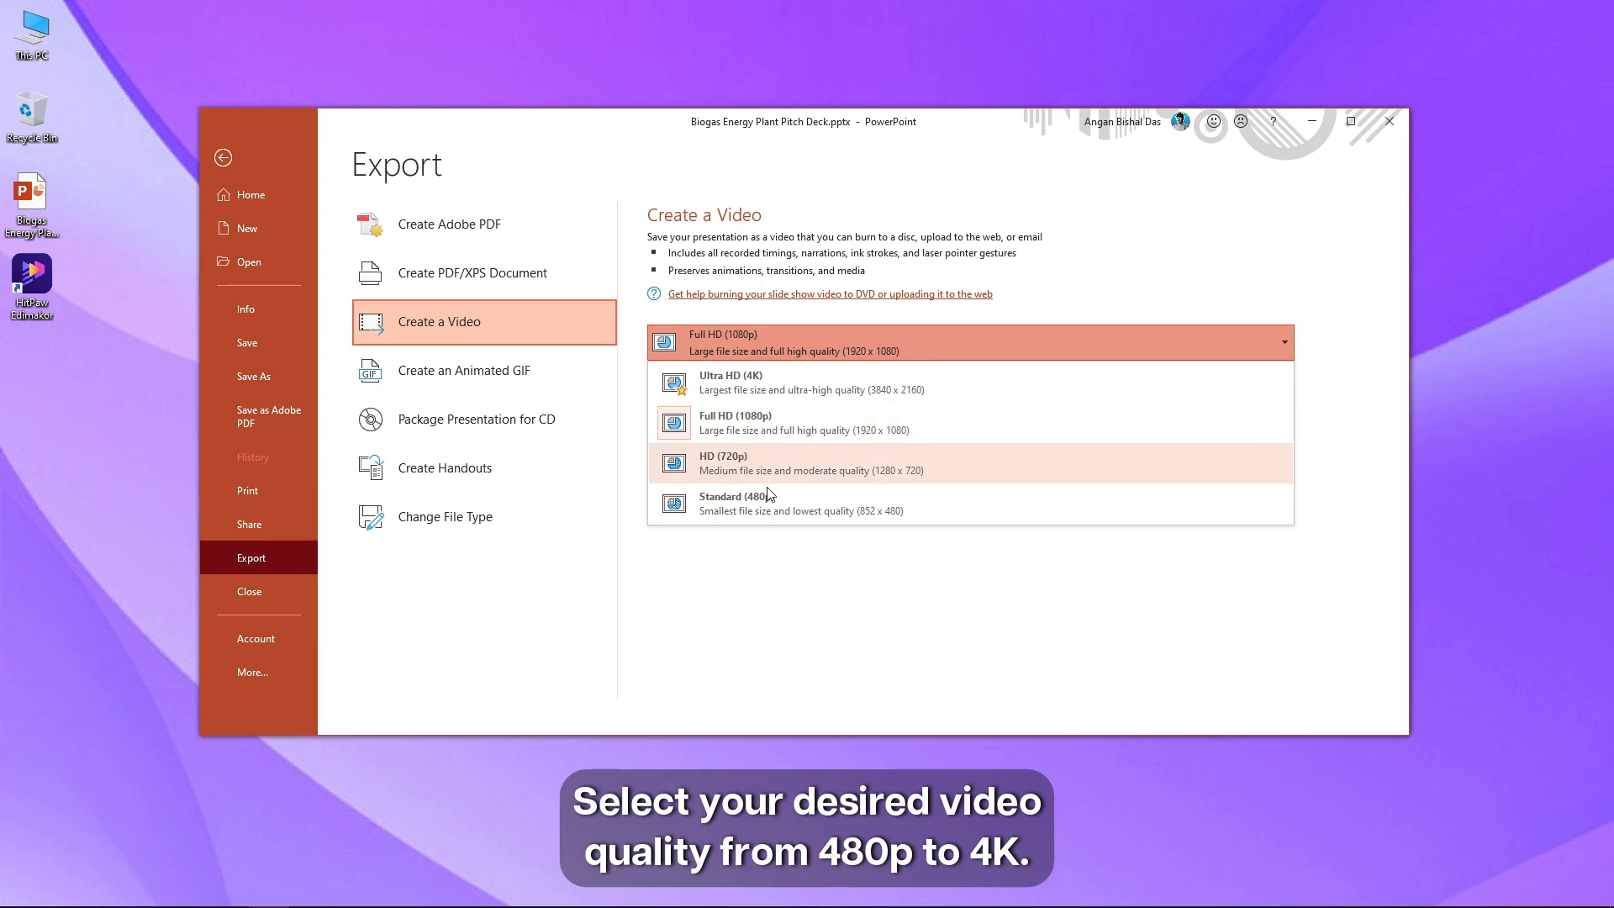
left_click(968, 342)
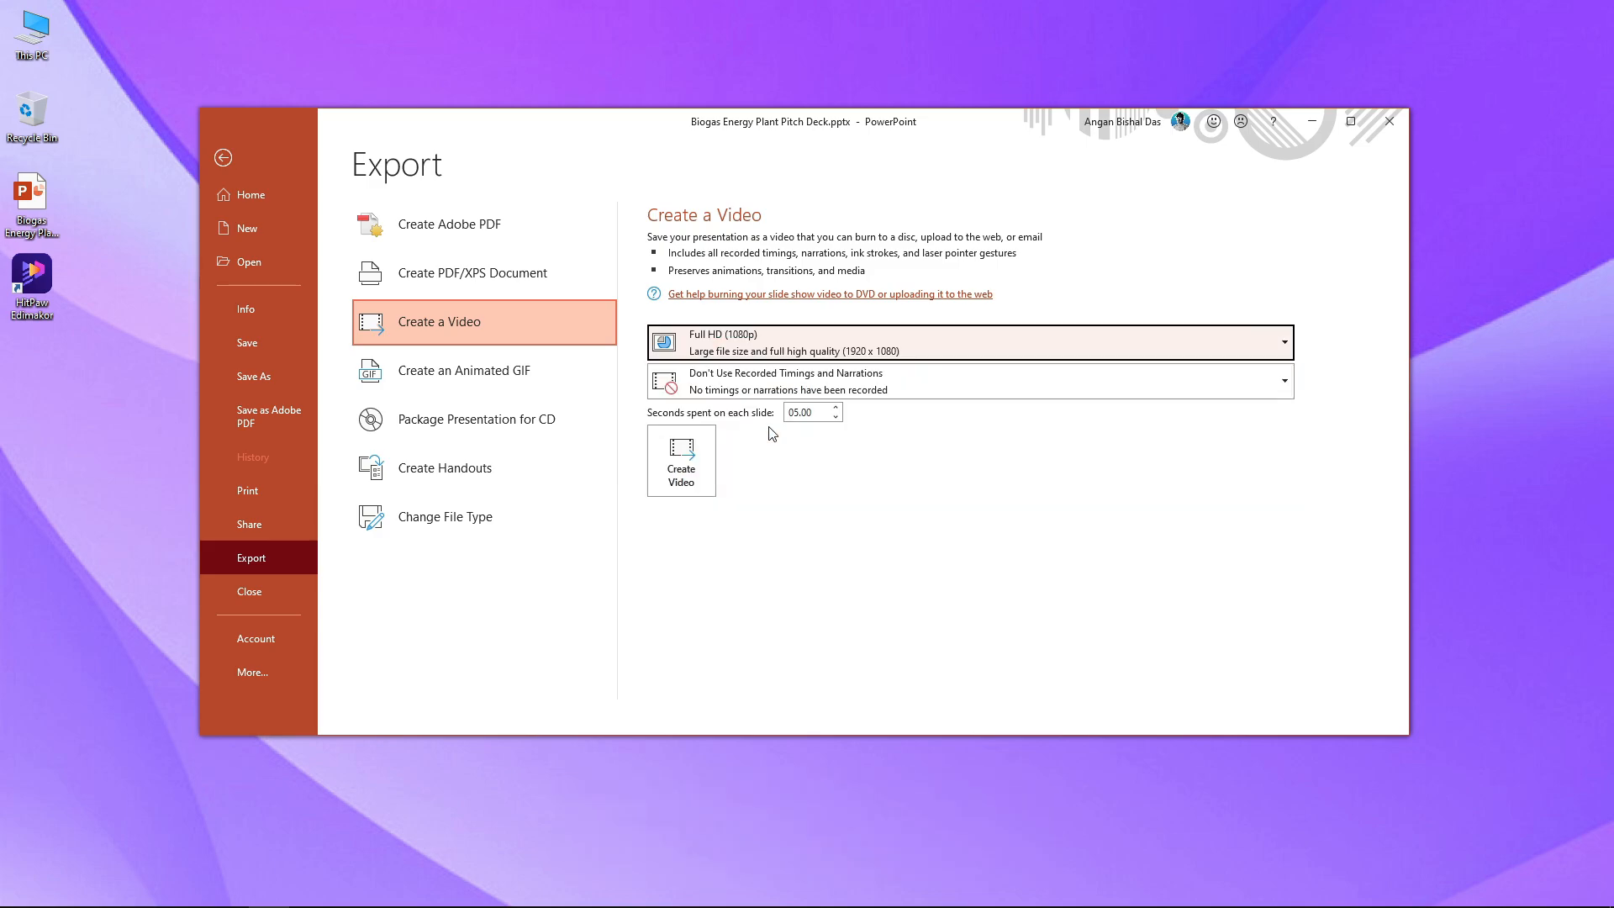
left_click(808, 412)
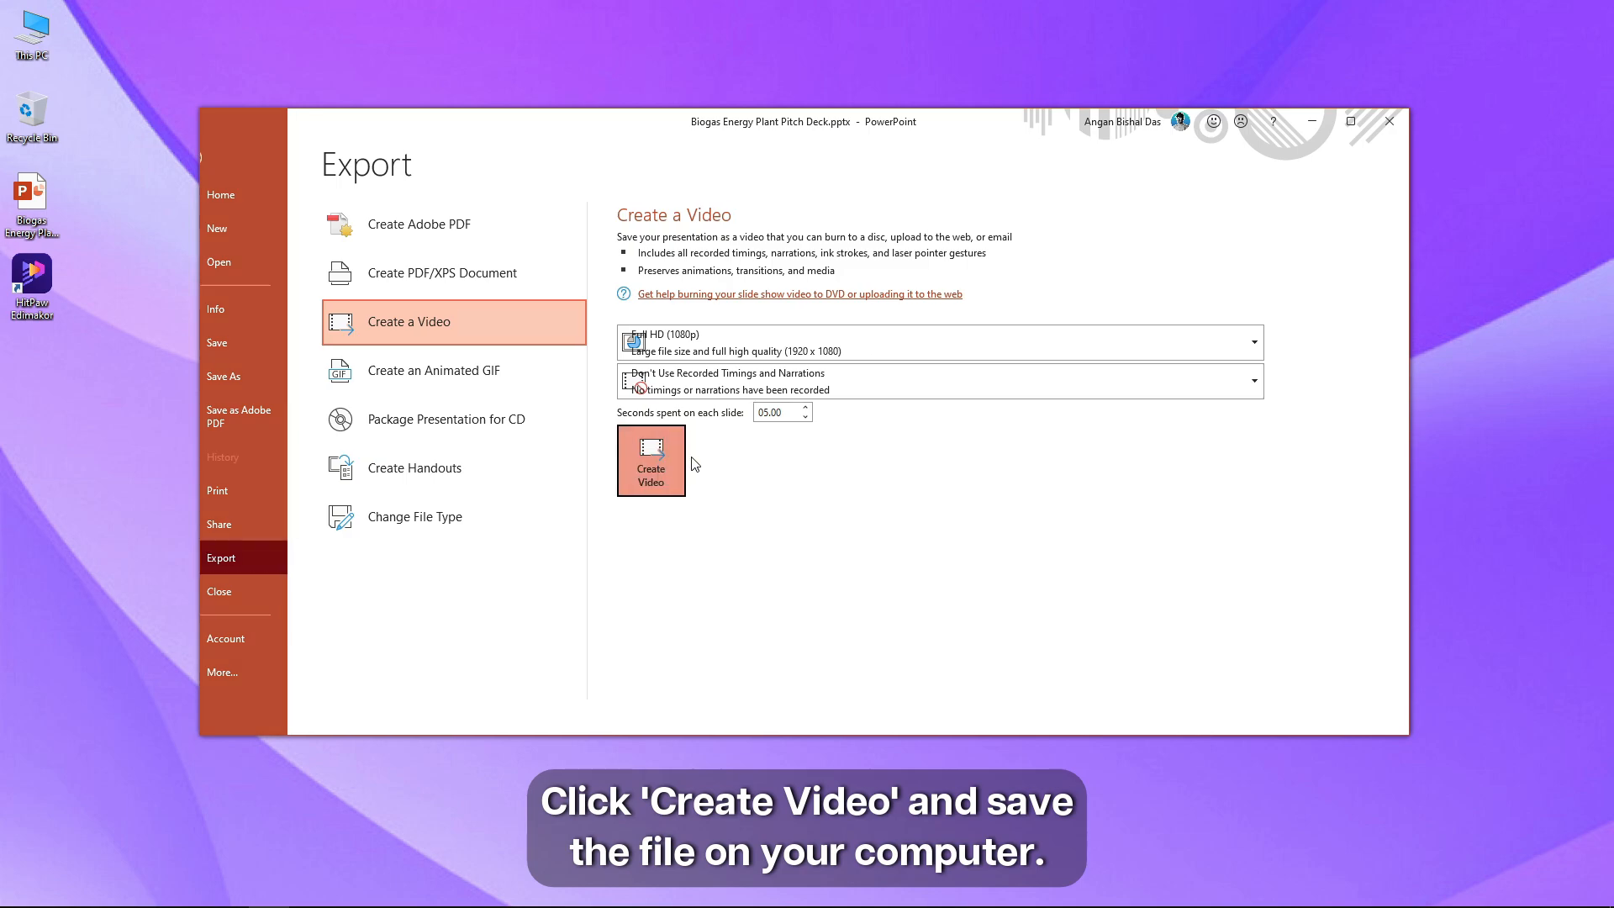
left_click(649, 460)
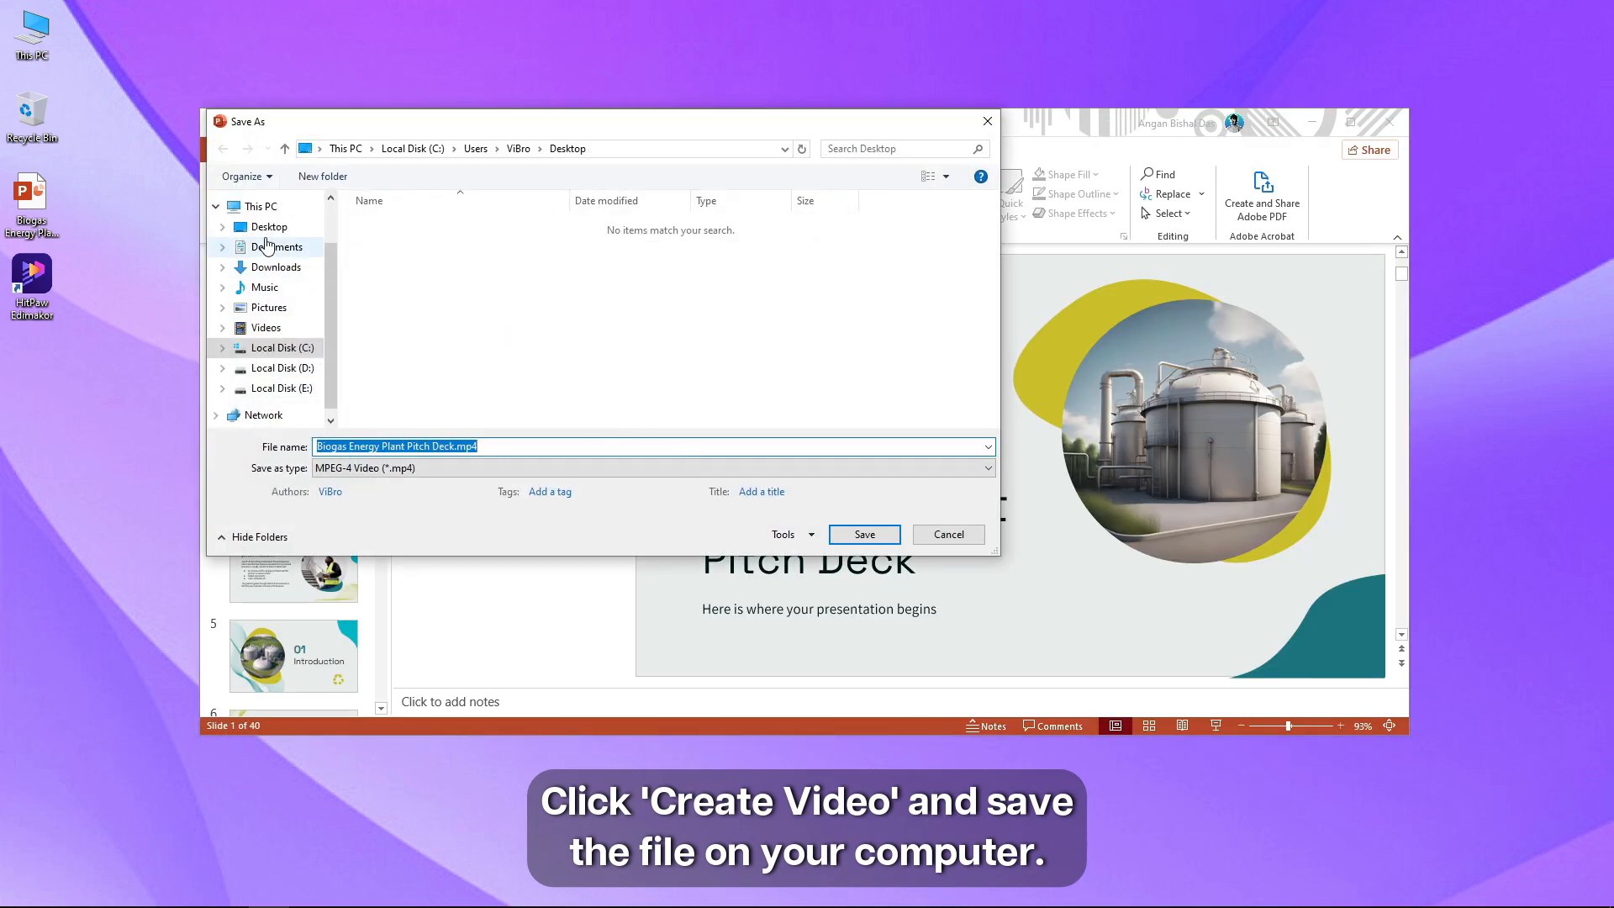
Save the MP4 to the desktop, then record a voiceover in Edimakor using the Deity VO-7U microphone
left_click(862, 533)
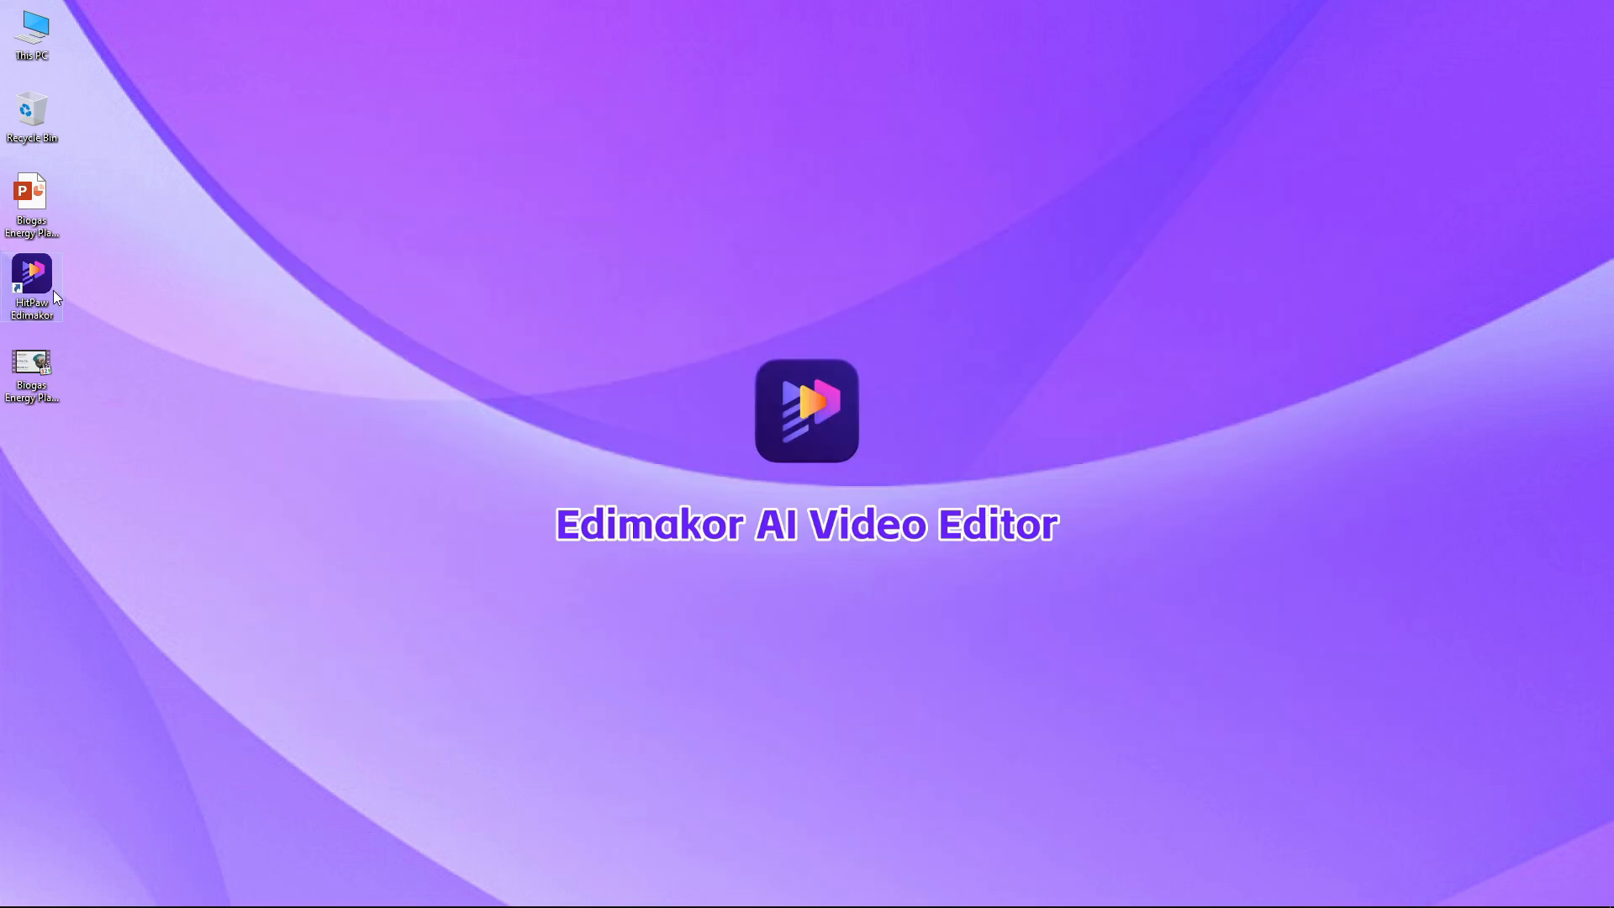
double_click(32, 286)
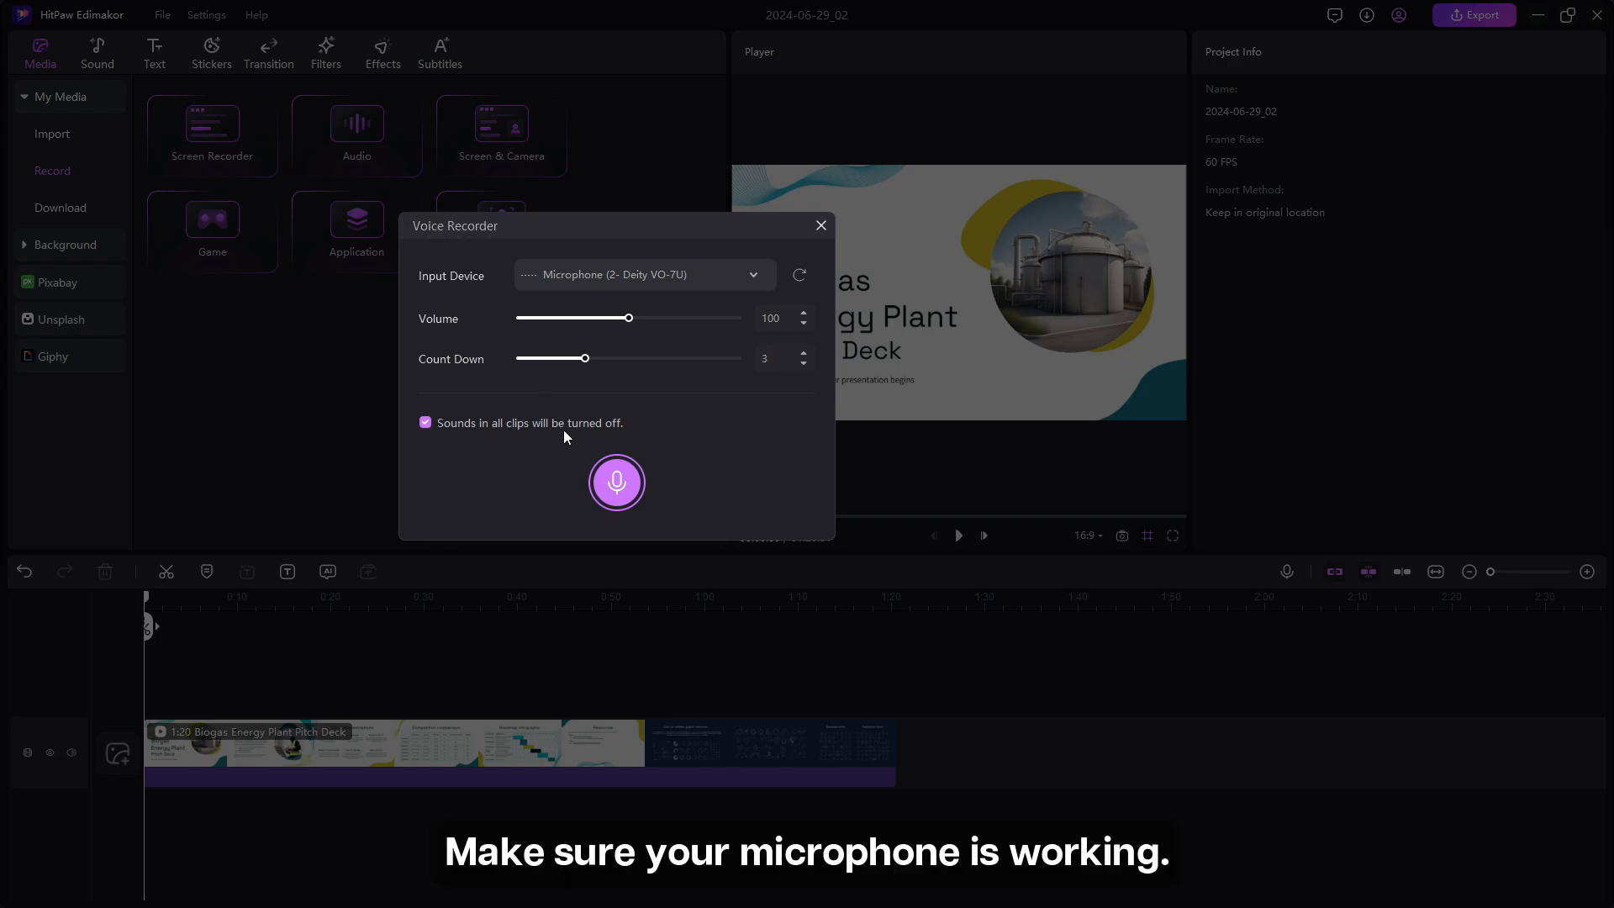
left_click(643, 275)
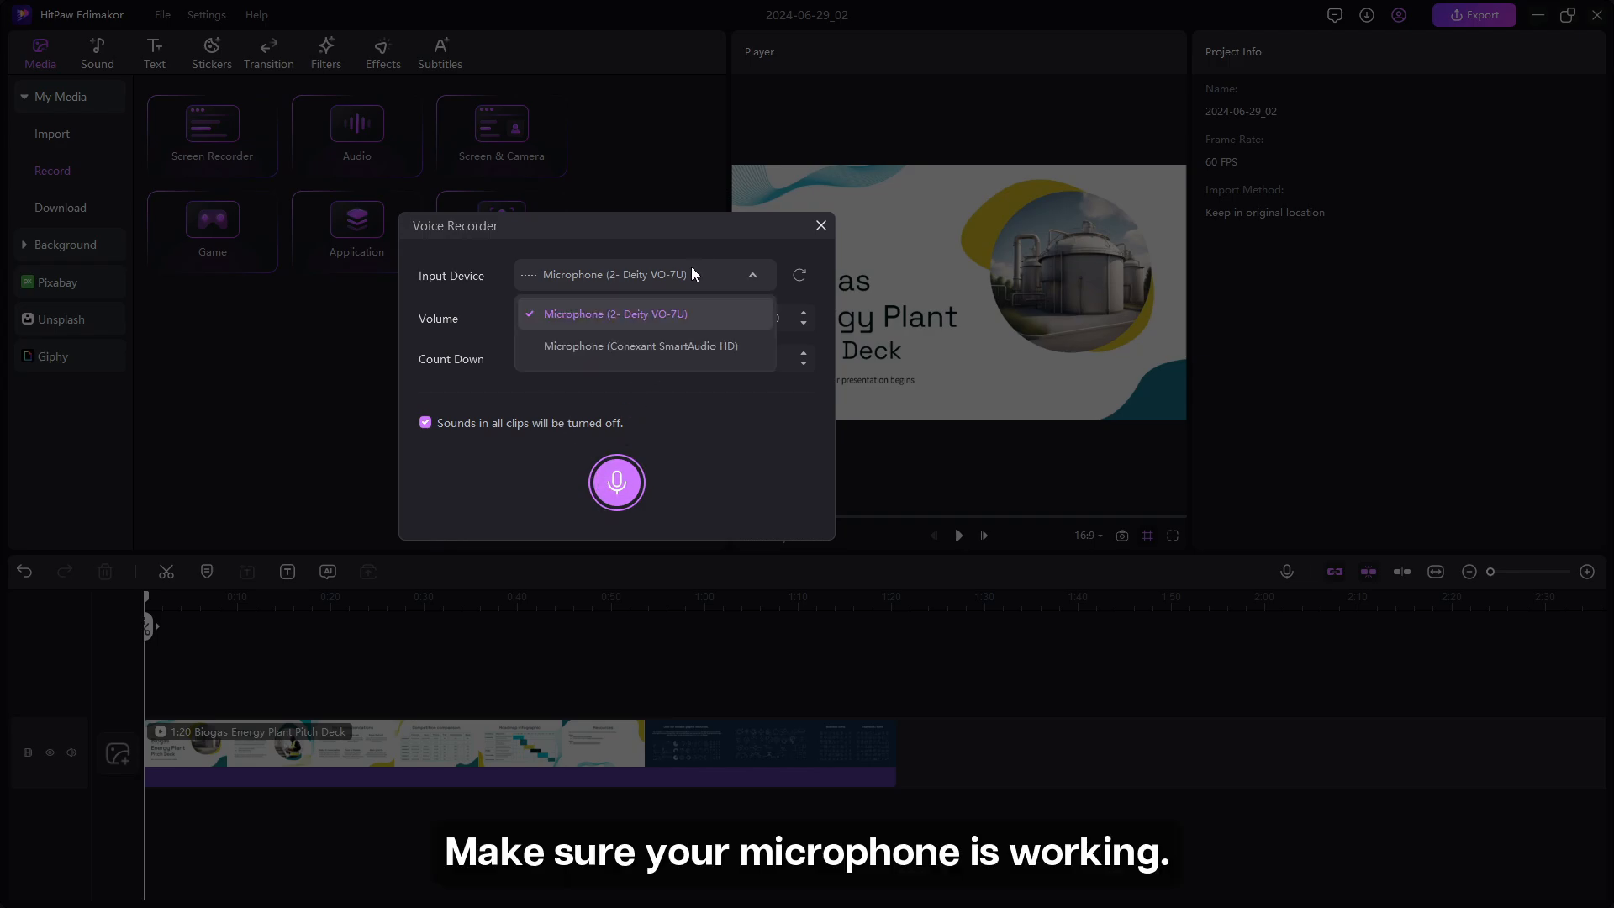
left_click(616, 481)
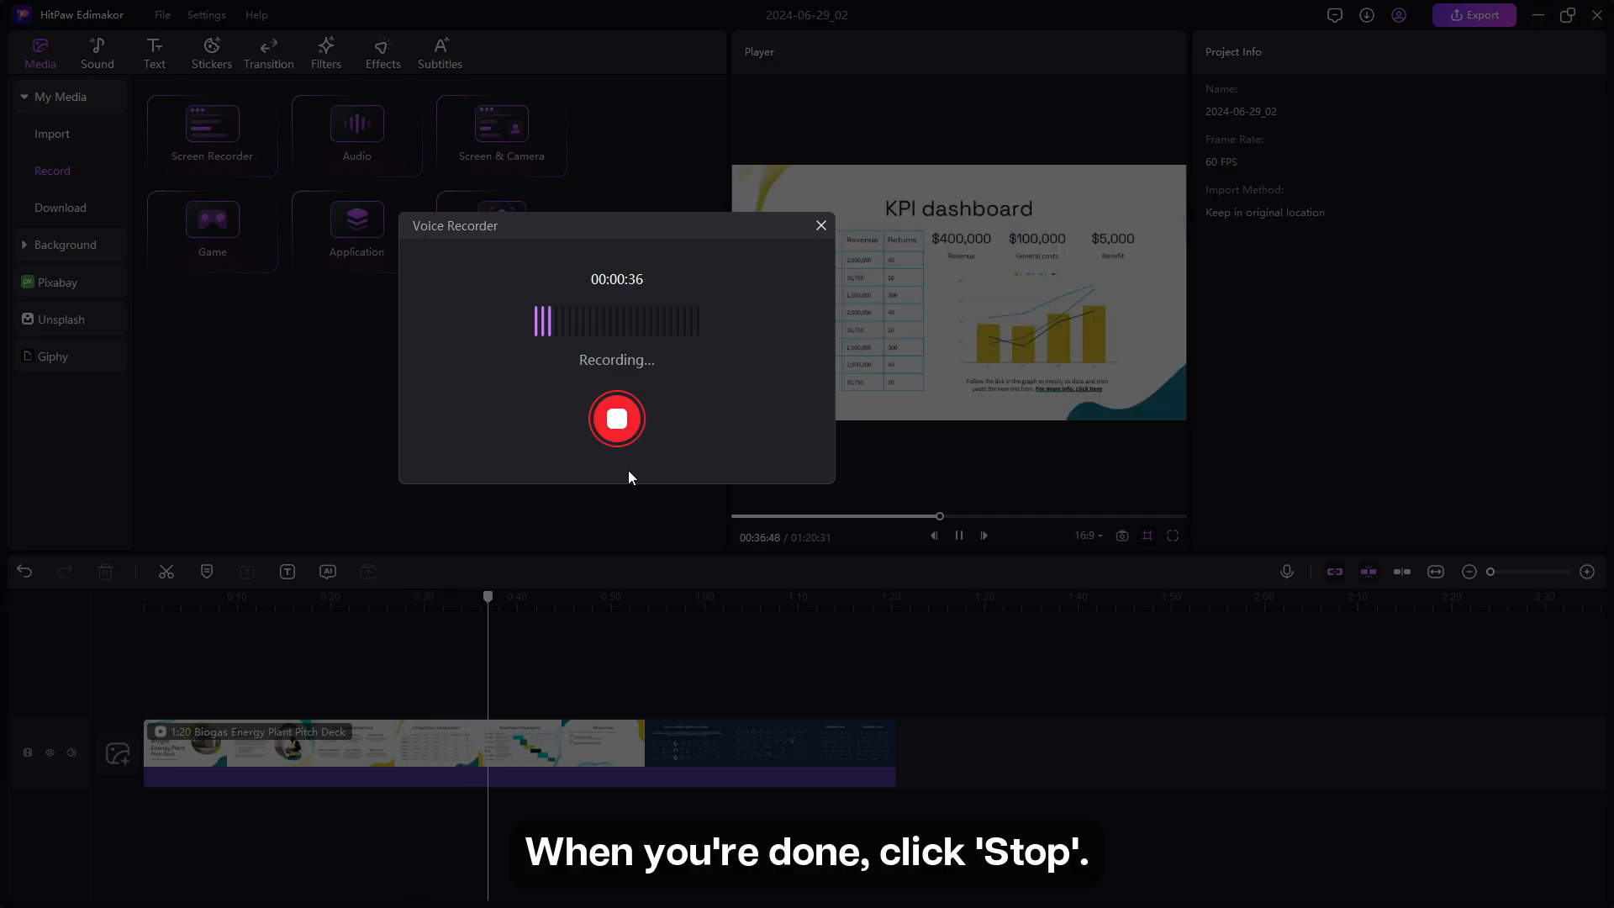
left_click(615, 419)
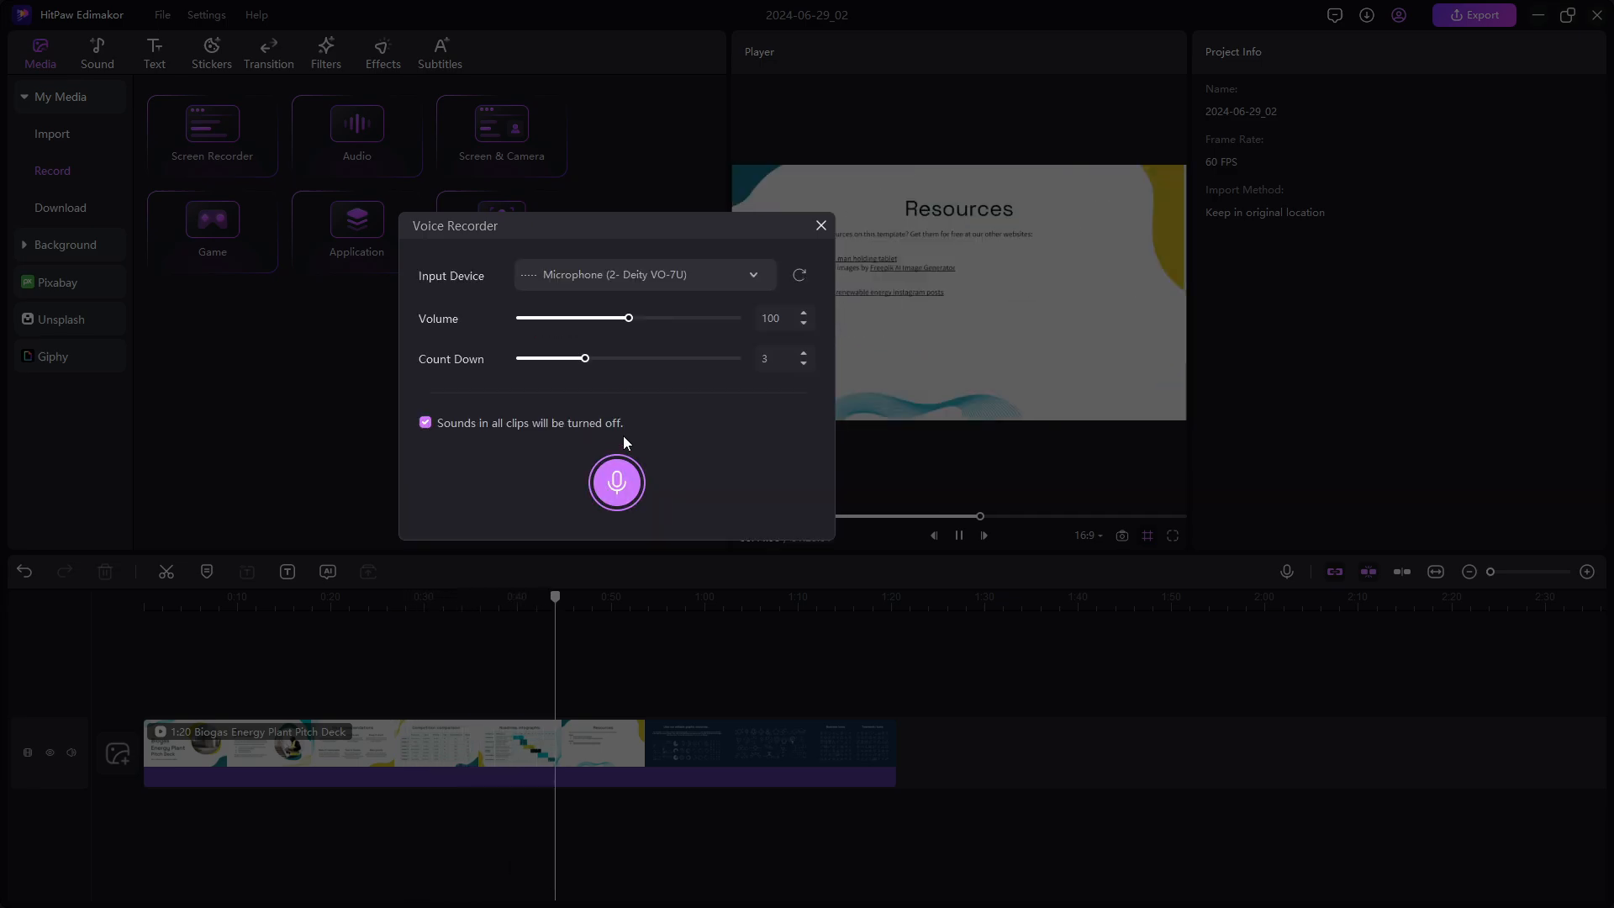
left_click(615, 481)
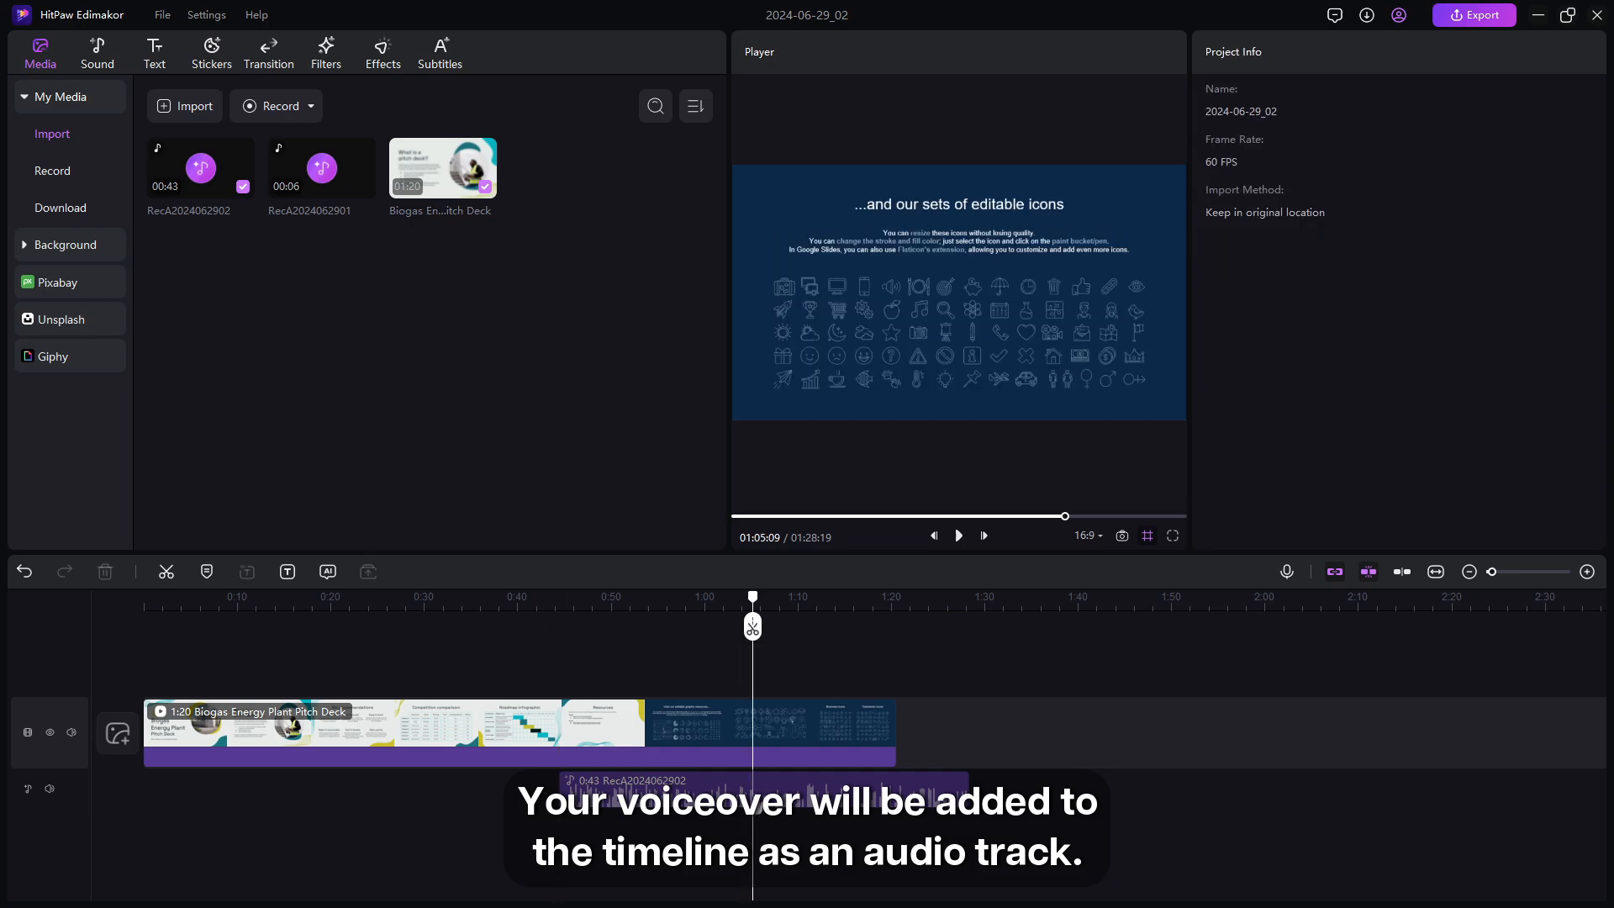
Split pasted script text into subtitles voiced by a male AI text-to-speech voice
left_click(347, 791)
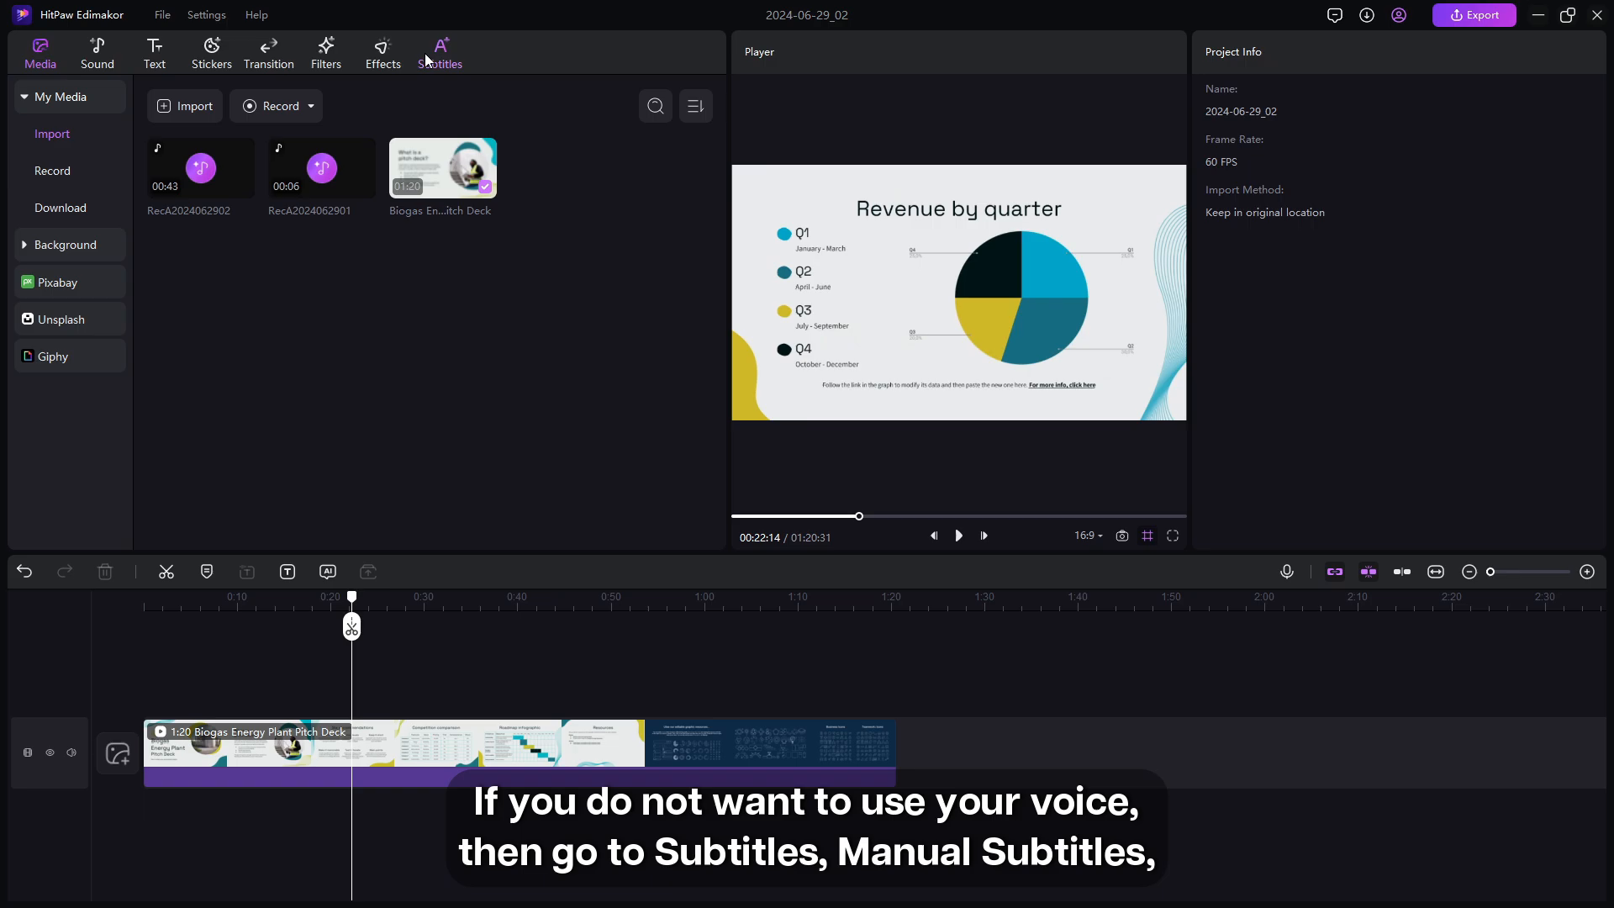
left_click(439, 53)
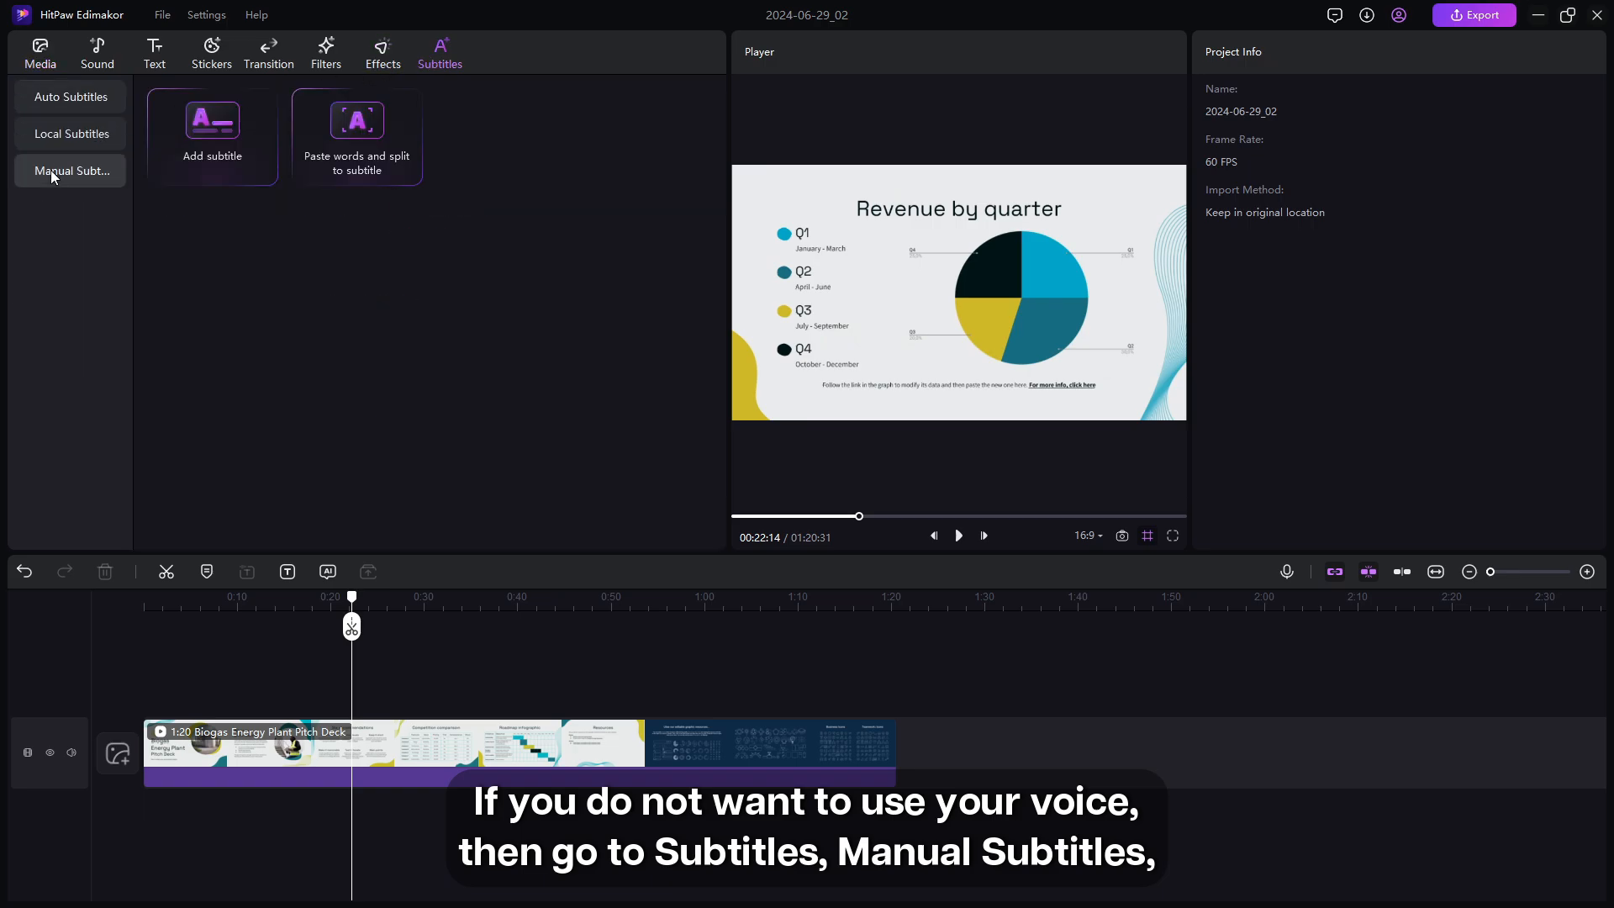
left_click(357, 133)
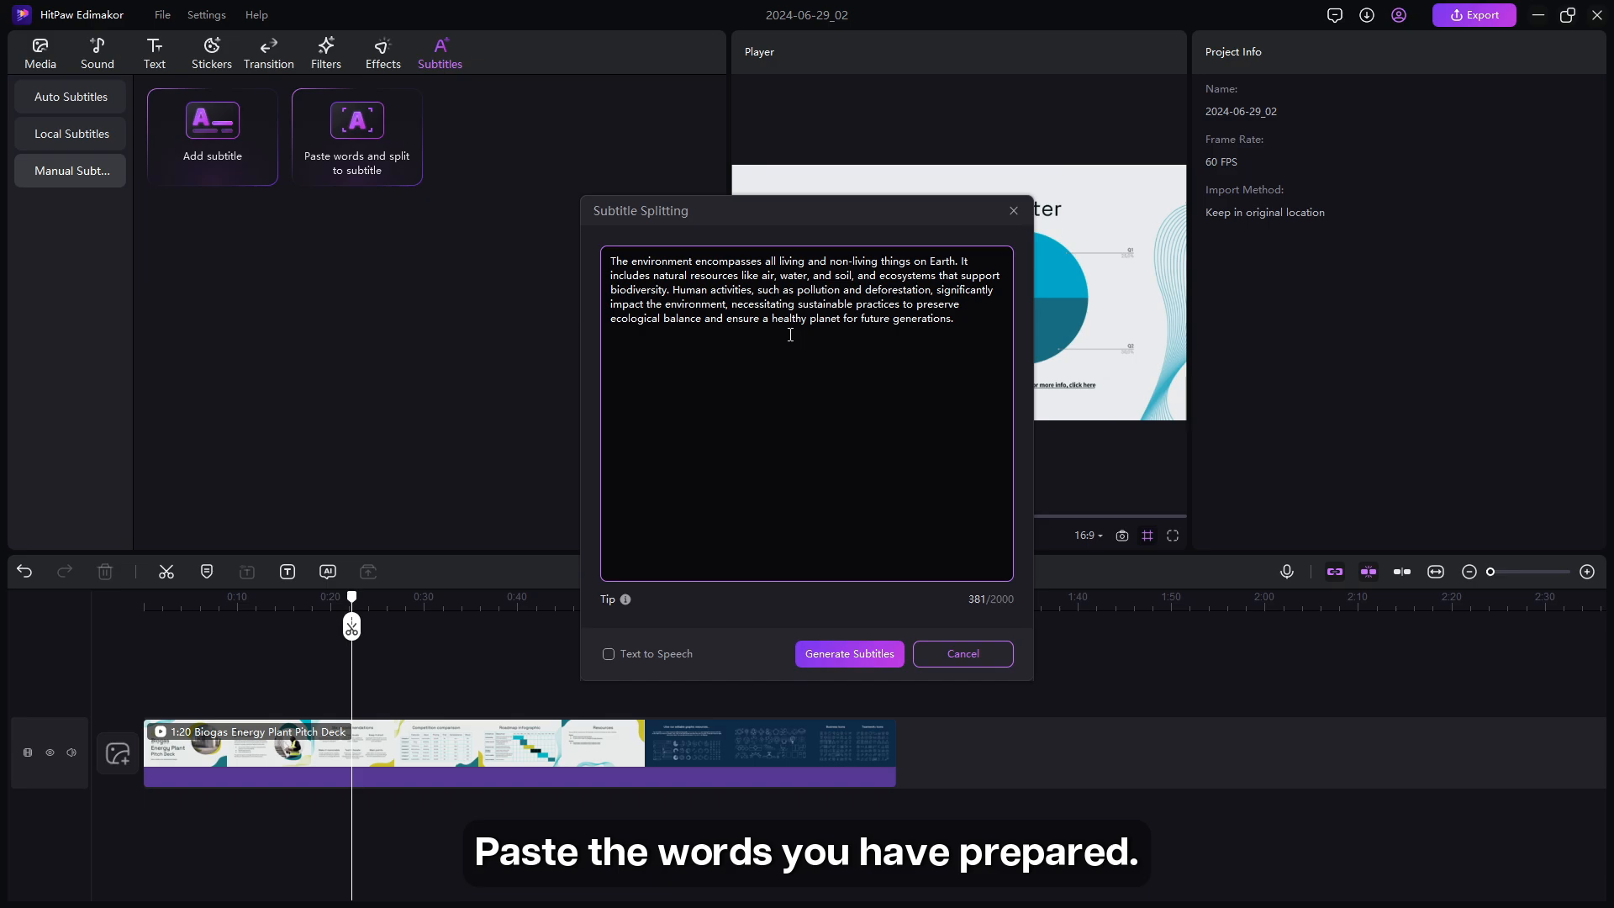
left_click(607, 654)
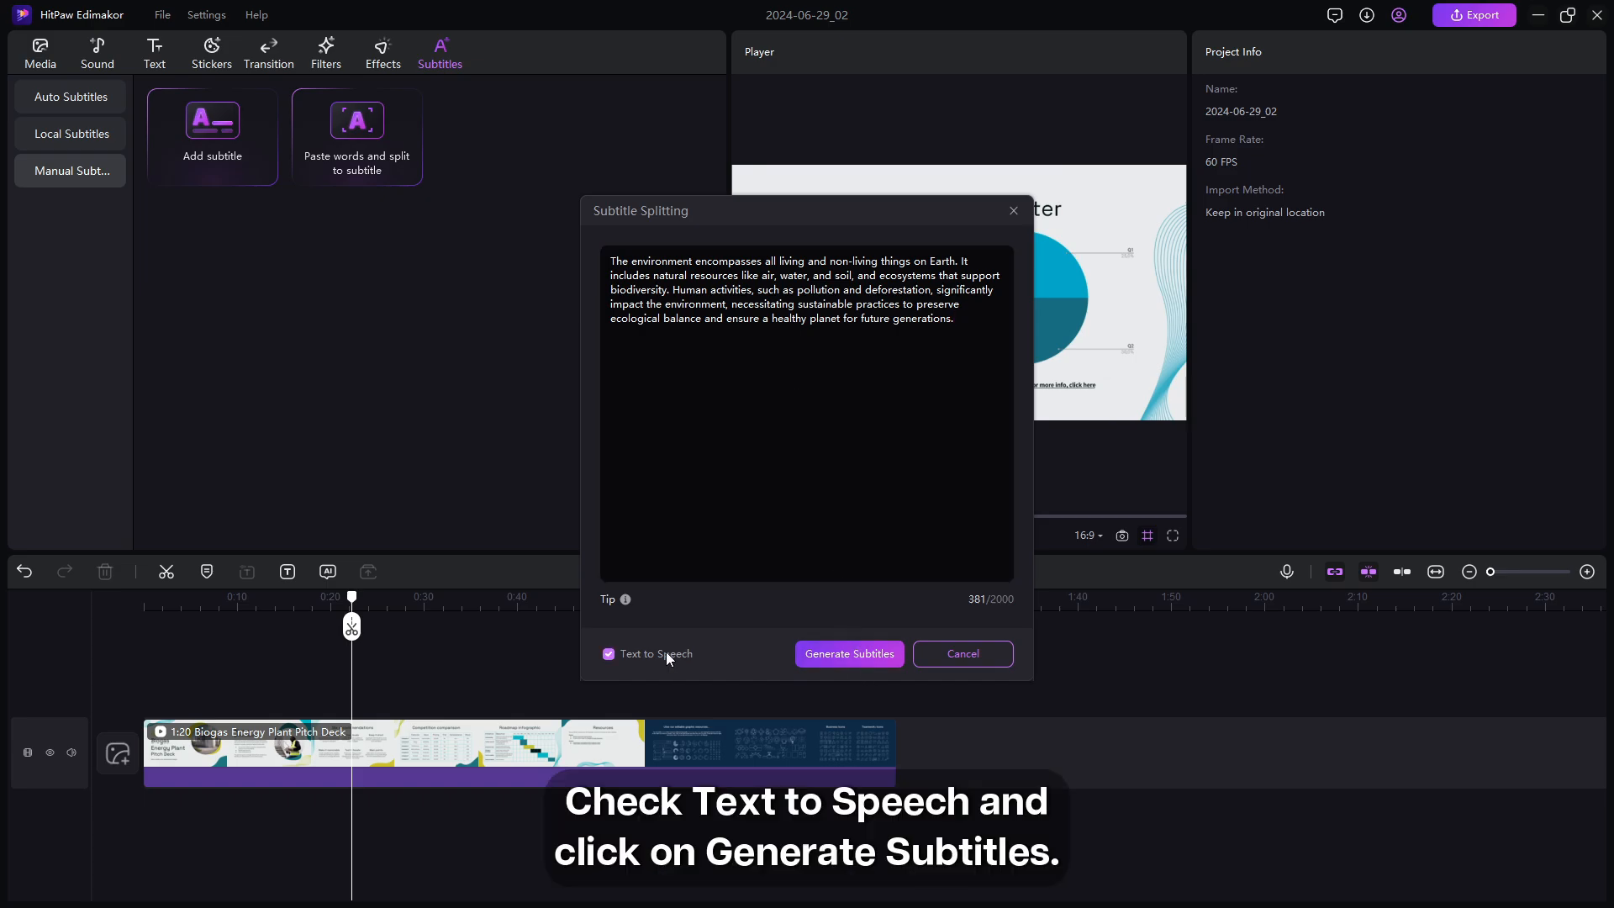
left_click(847, 655)
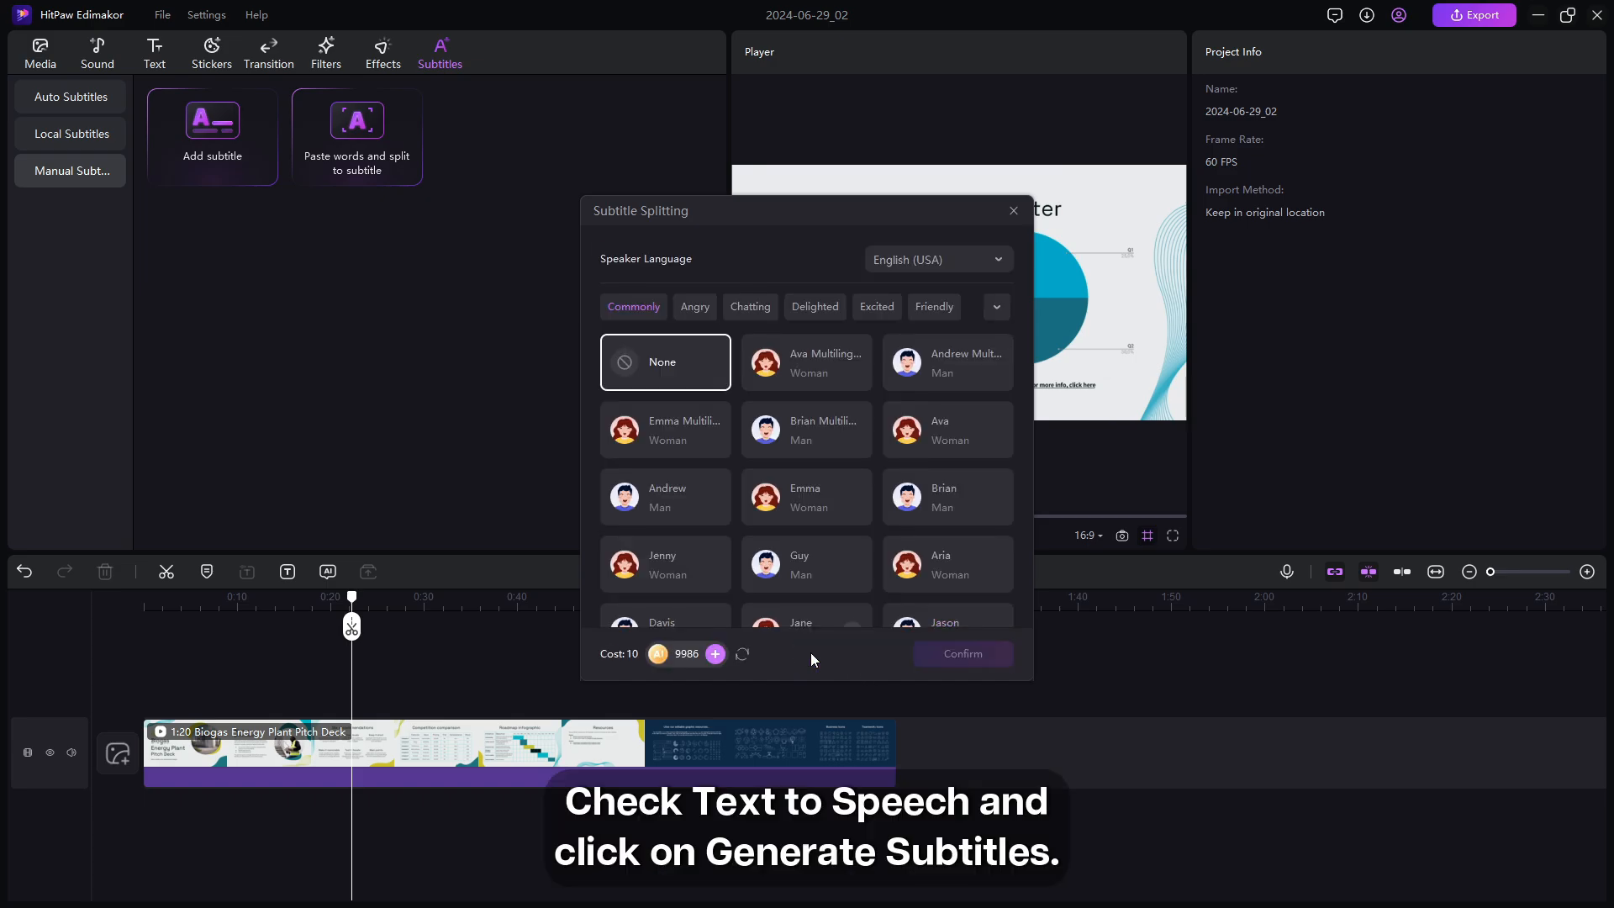
left_click(946, 362)
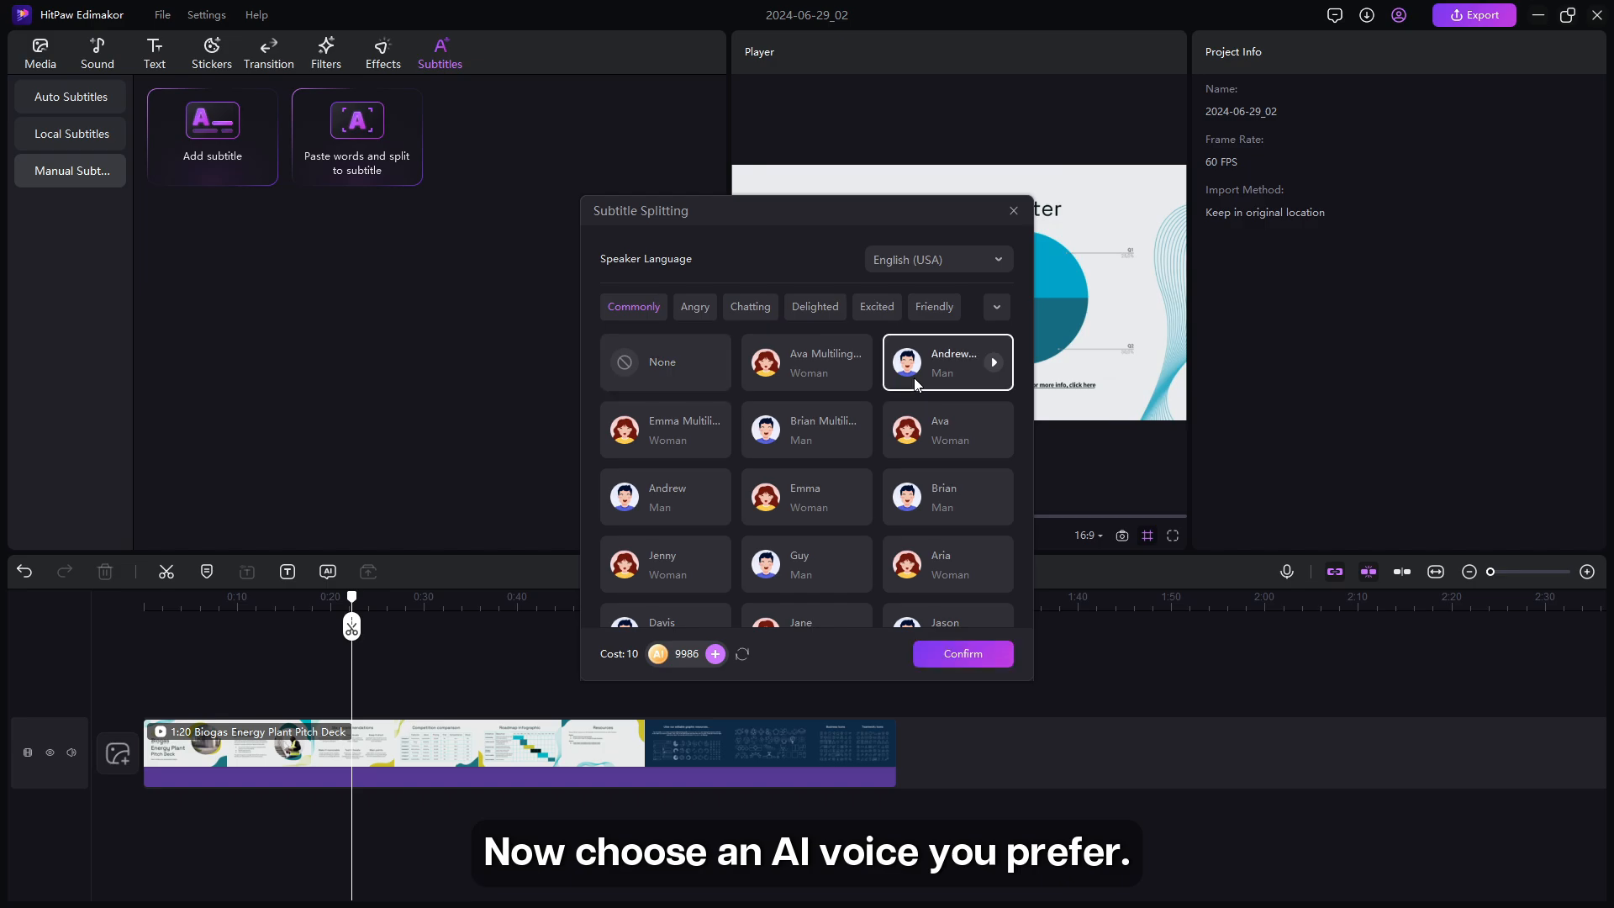
left_click(960, 654)
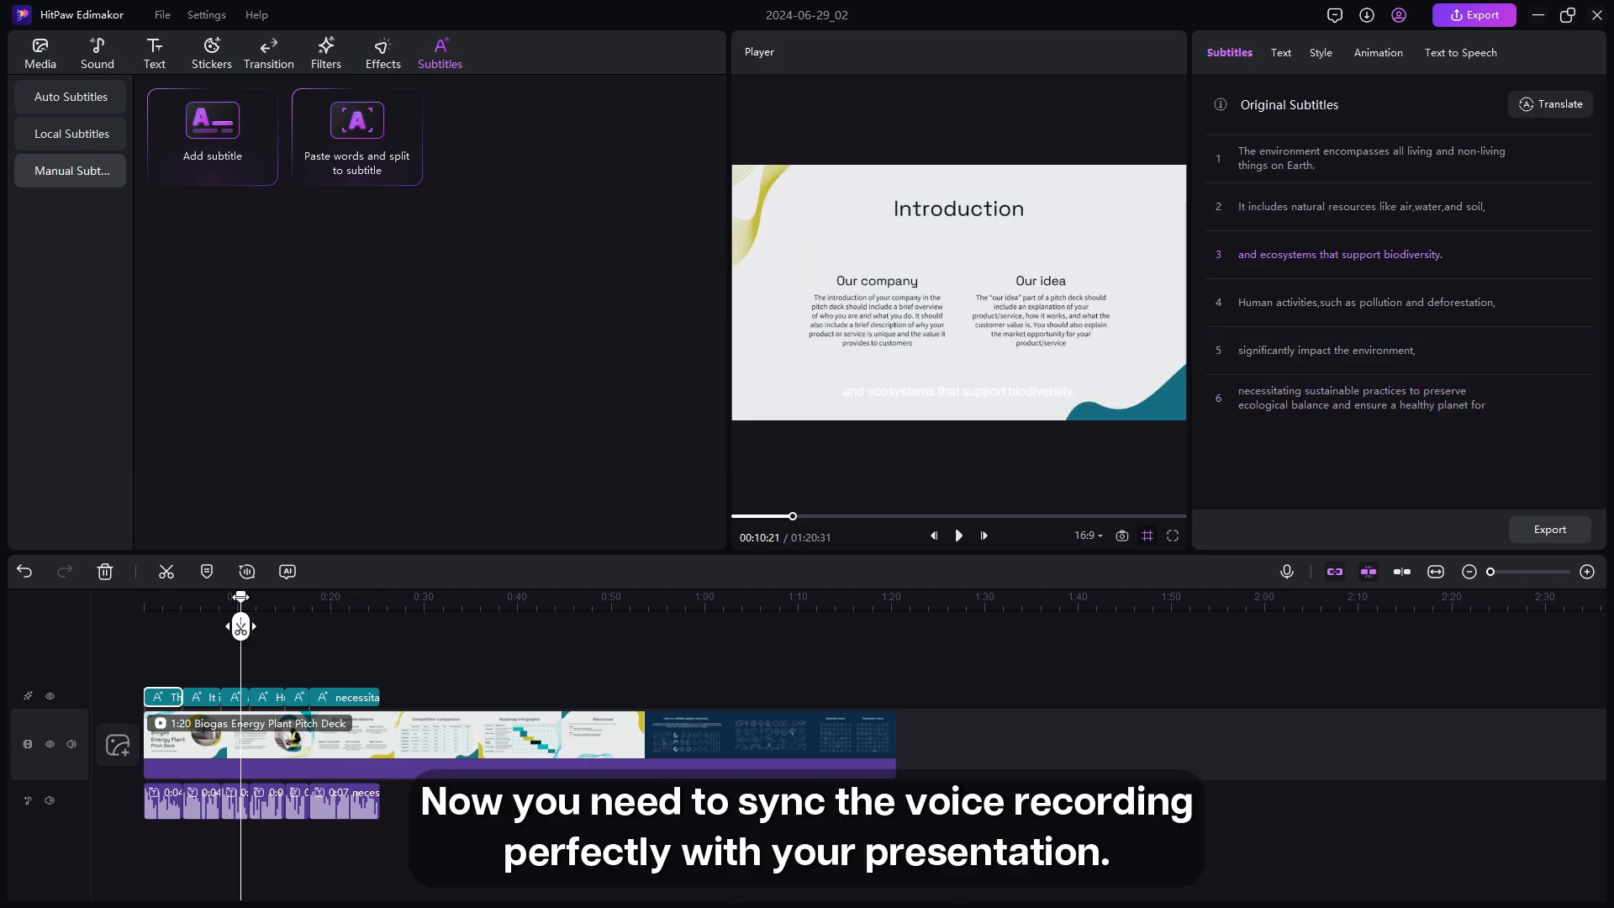
Respace the AI voice clips along the slides and lower one clip's volume to 93%
left_click(957, 535)
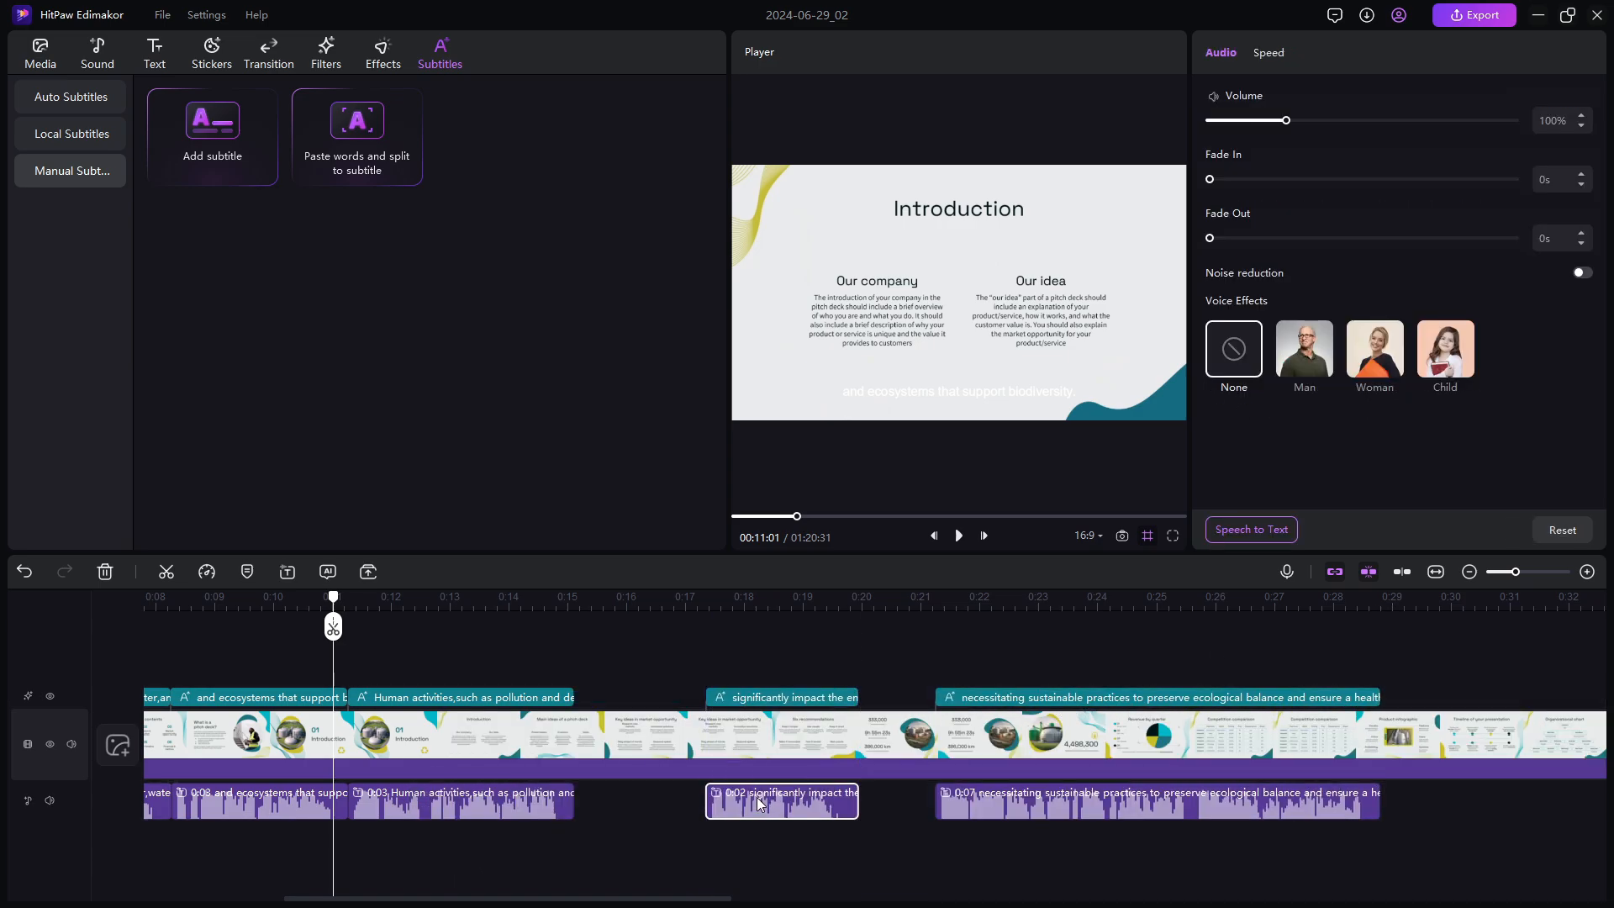
left_click(781, 697)
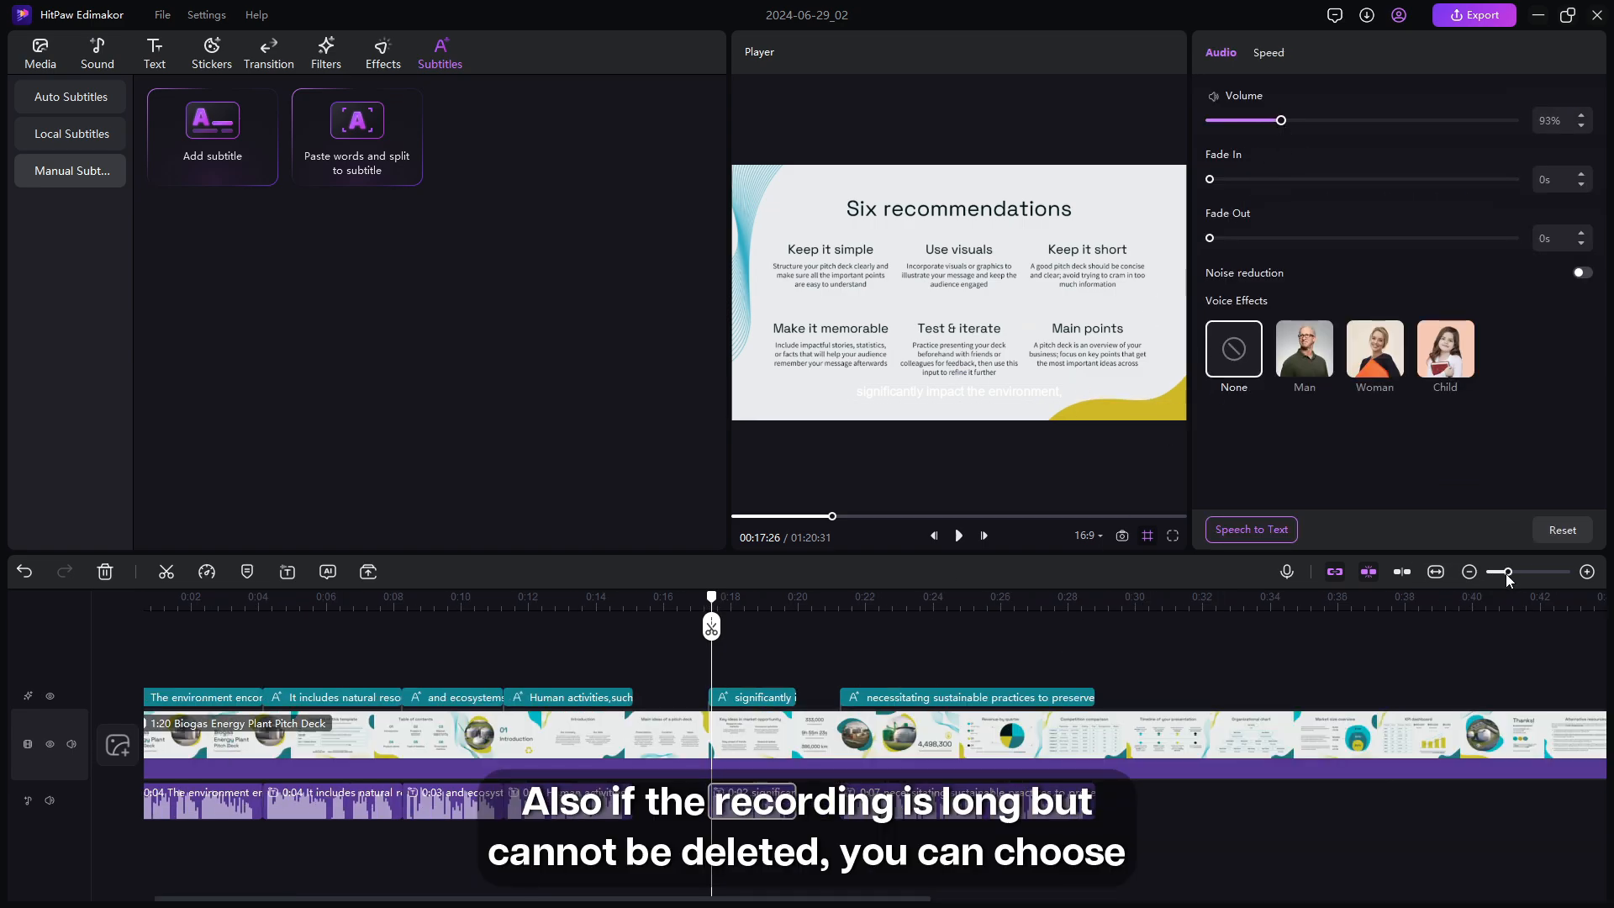
left_click(926, 736)
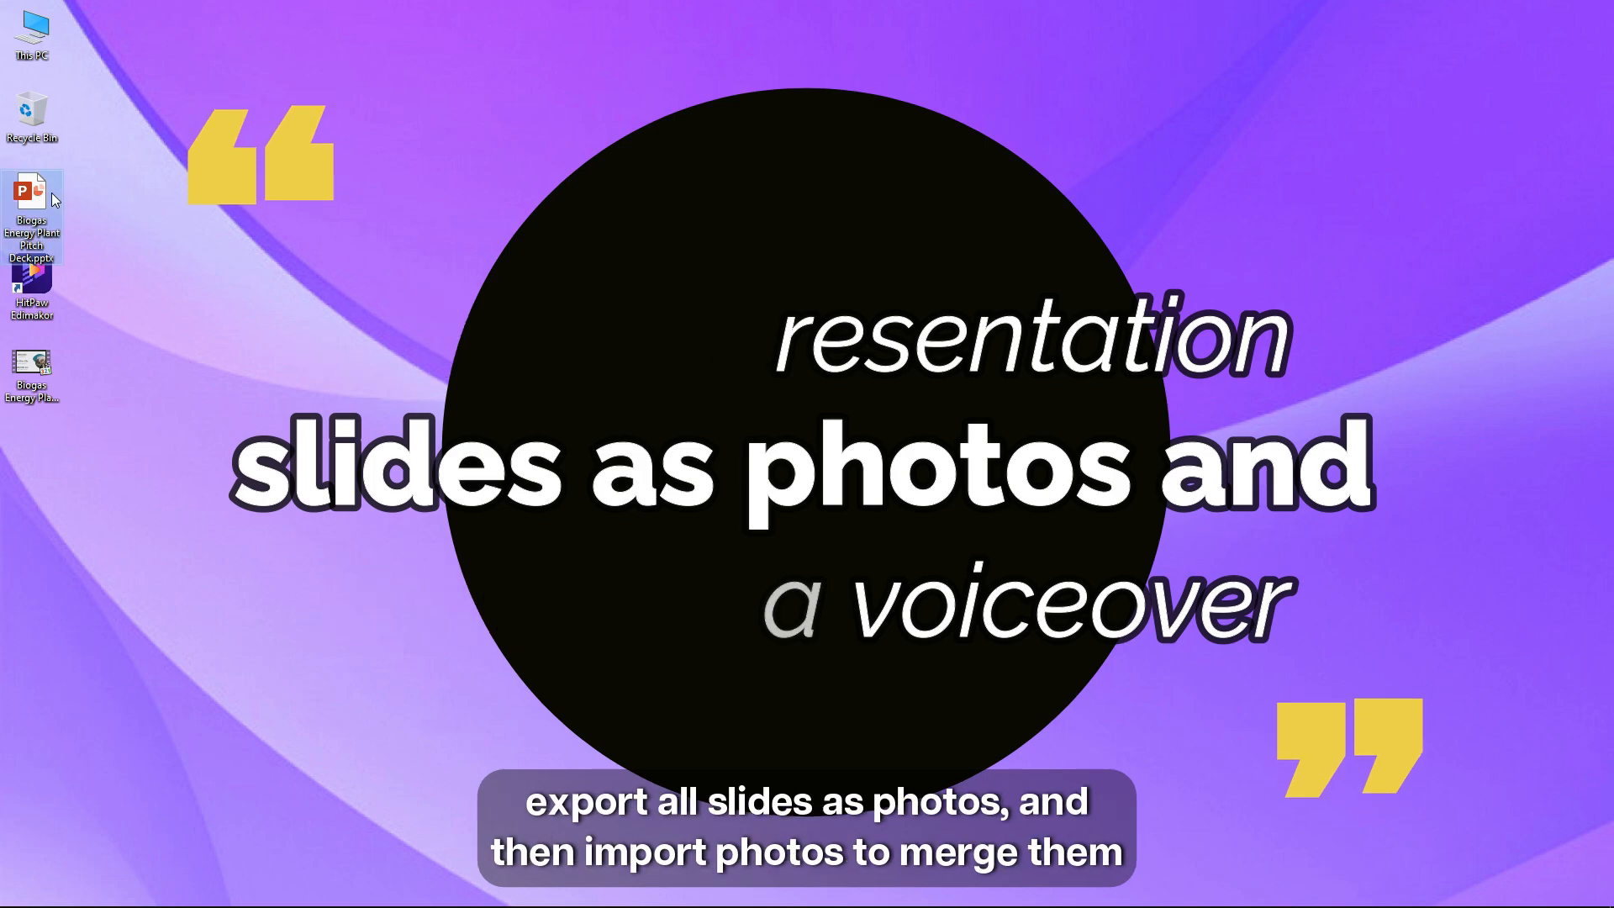
Reopen Biogas Energy Plant Pitch Deck.pptx from the desktop in PowerPoint
double_click(31, 195)
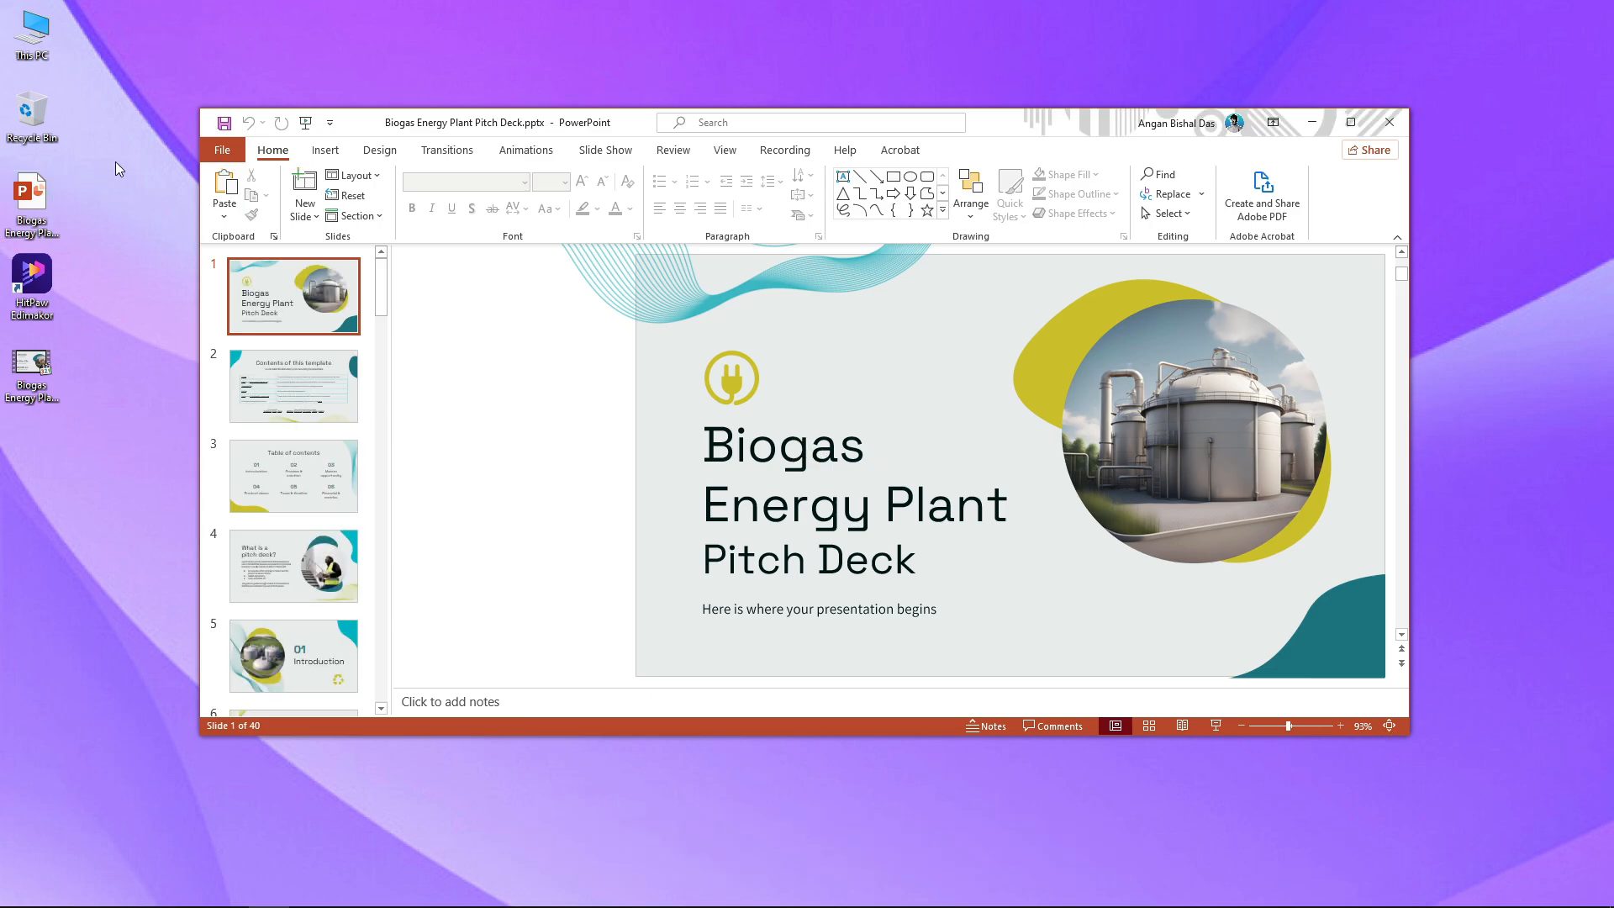
Save all slides as JPEG images via Save As with JPEG File Interchange Format
left_click(222, 150)
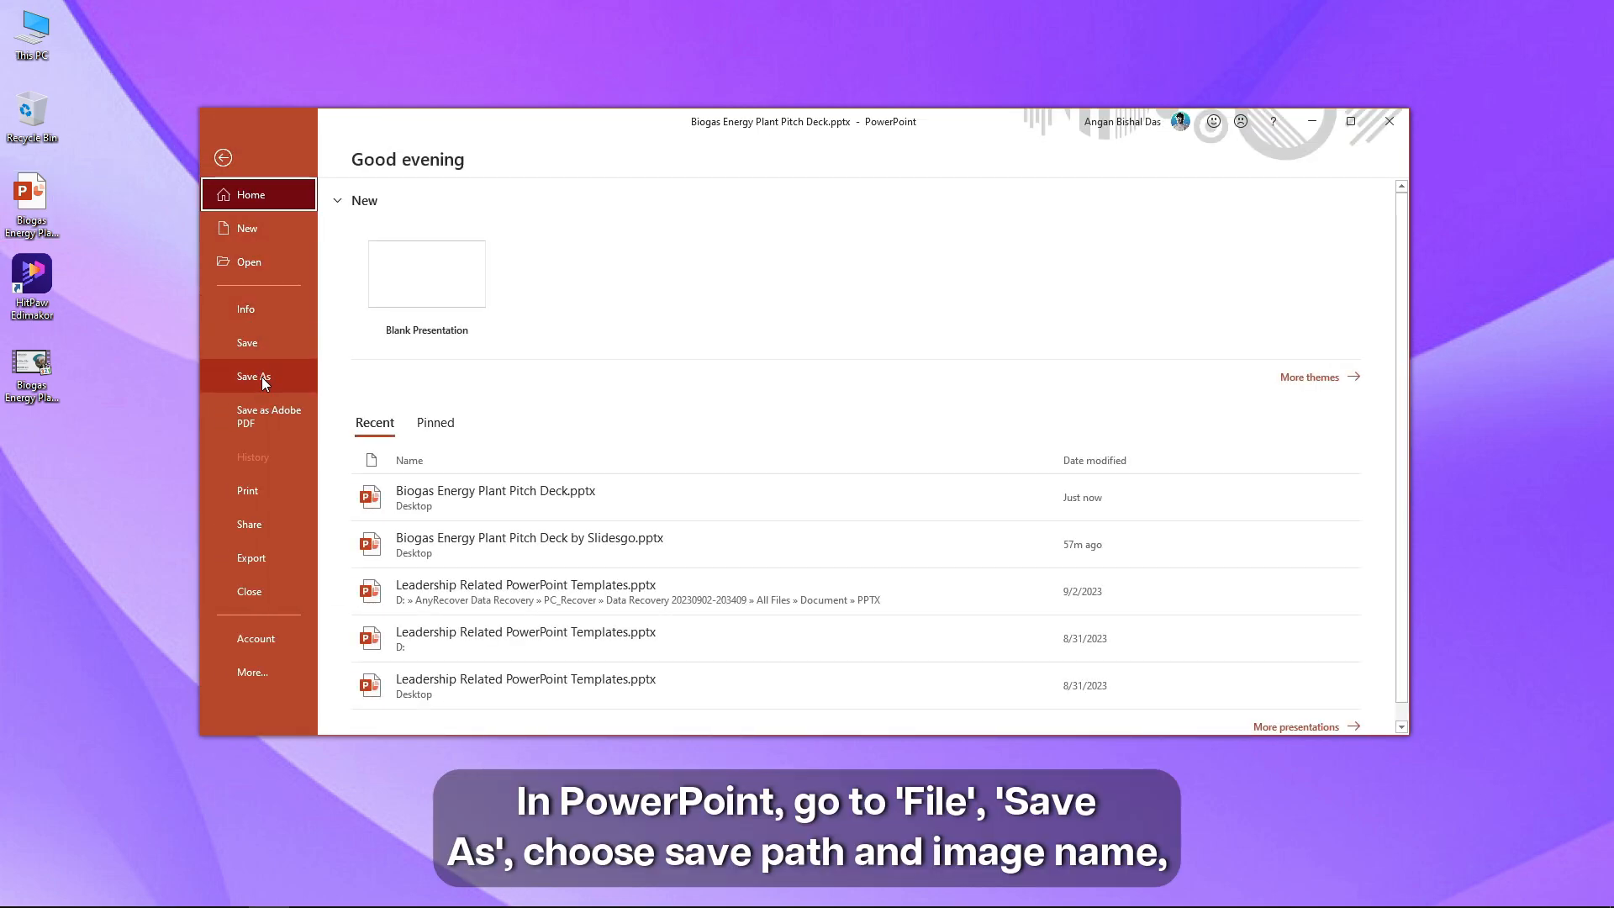
left_click(254, 376)
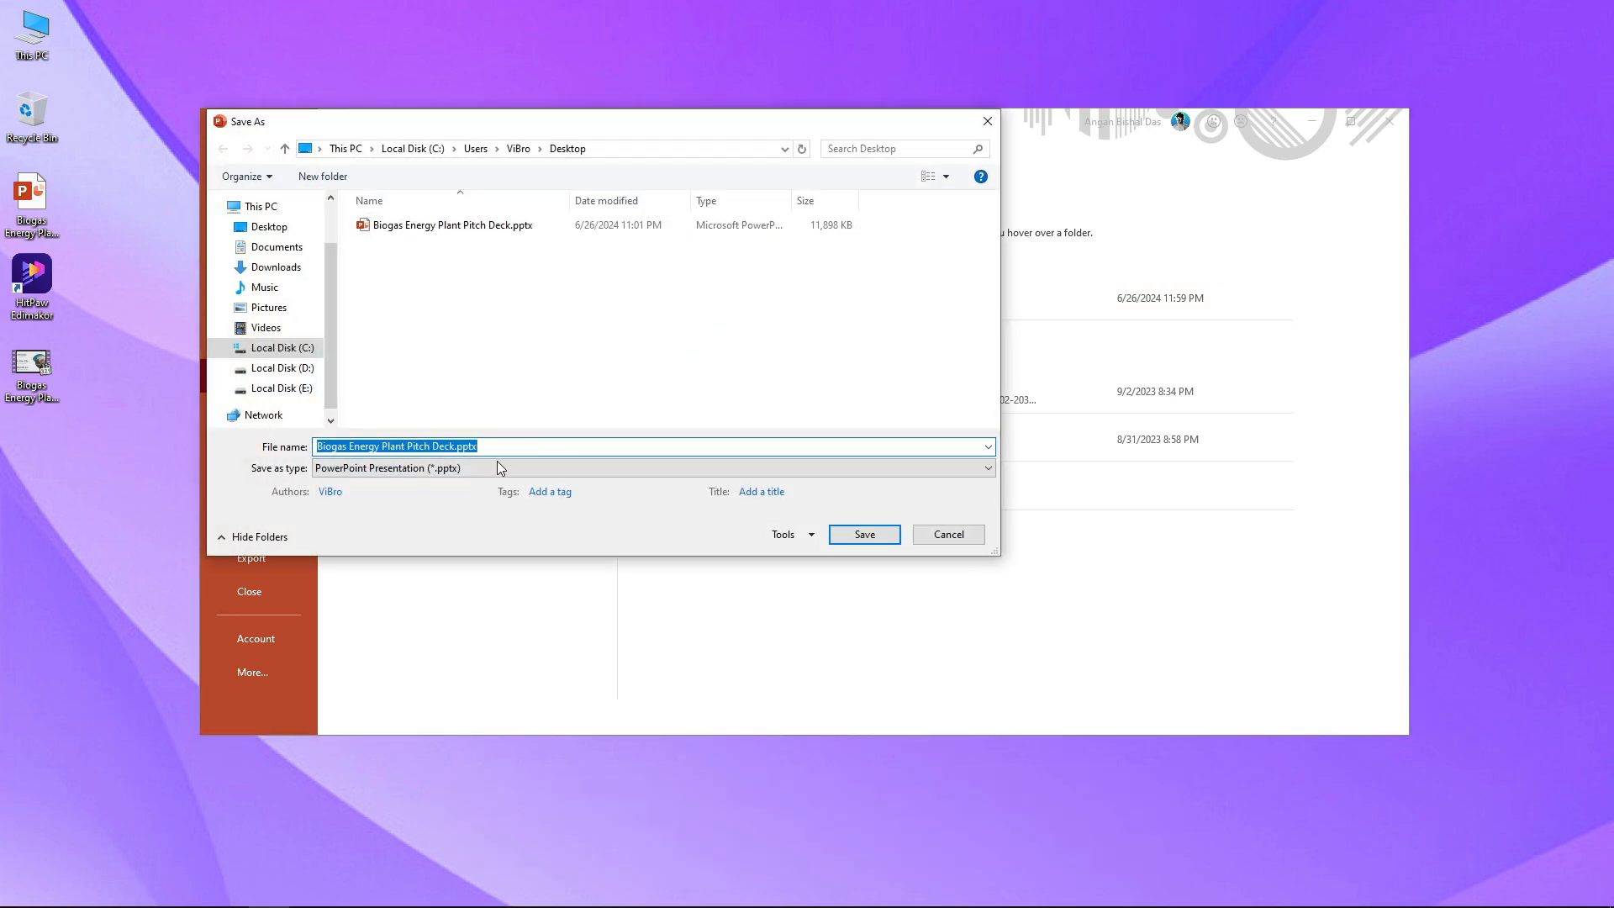
left_click(654, 468)
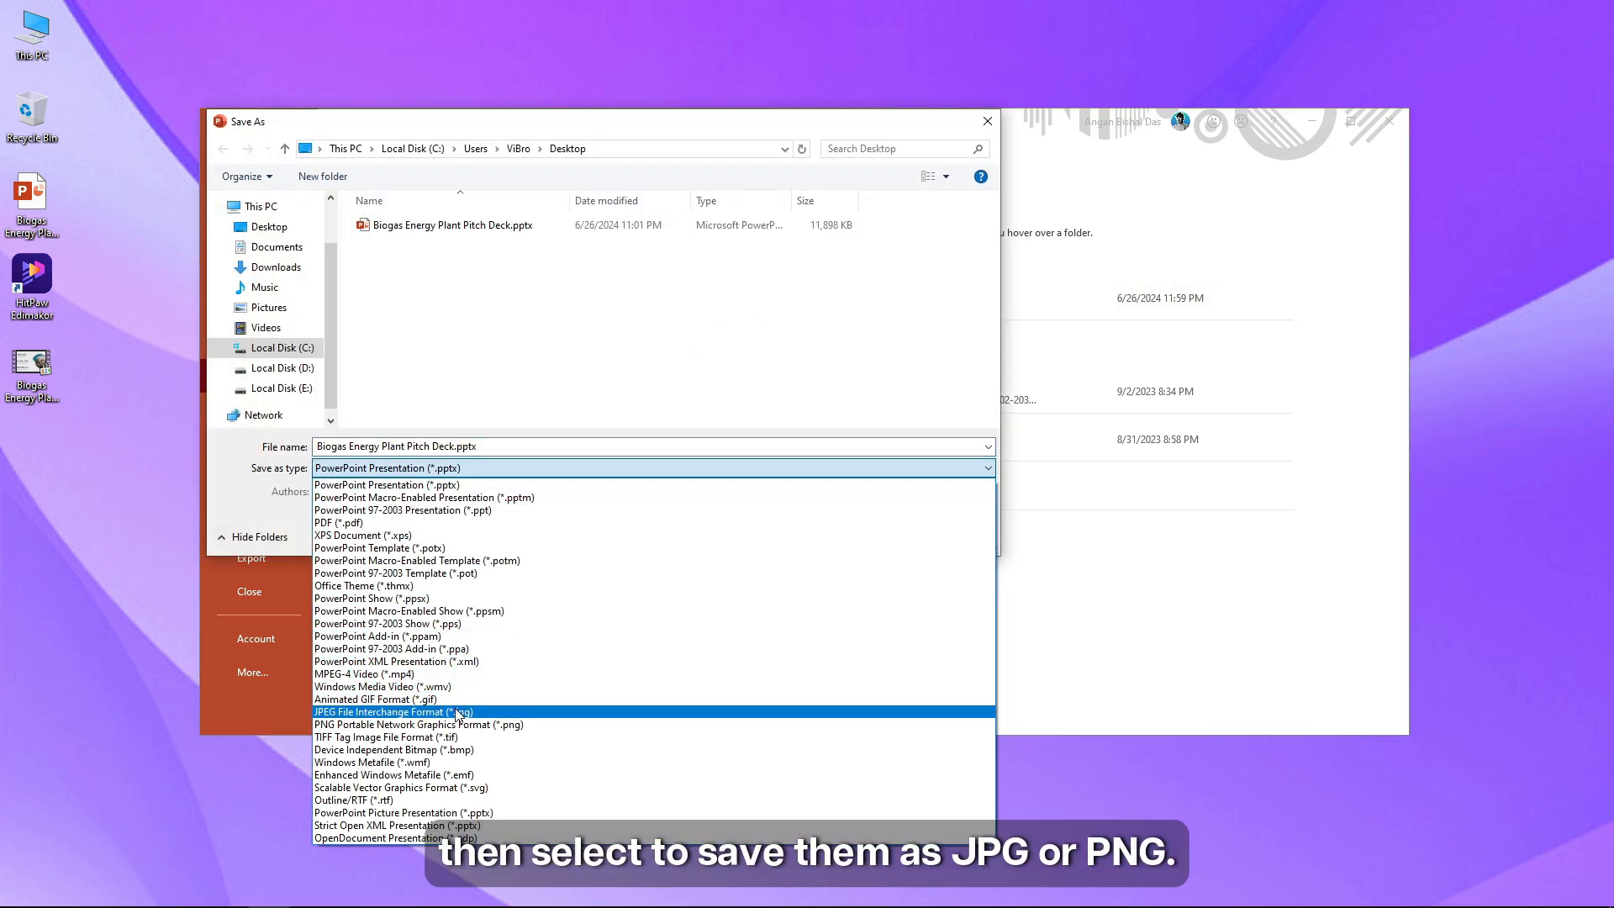
left_click(393, 711)
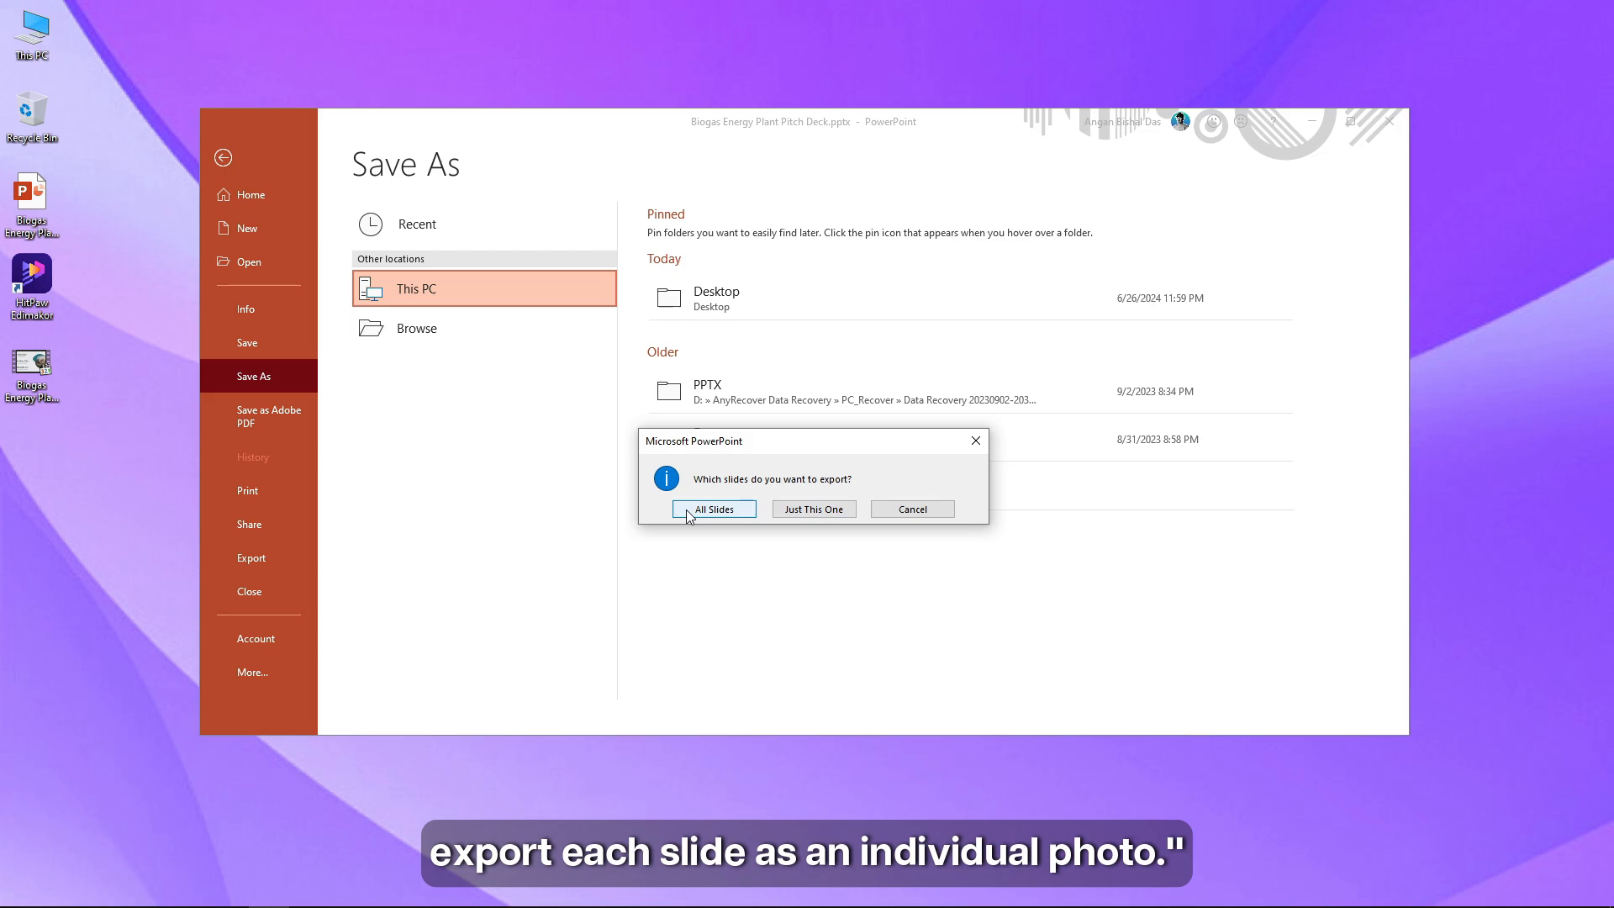
left_click(712, 509)
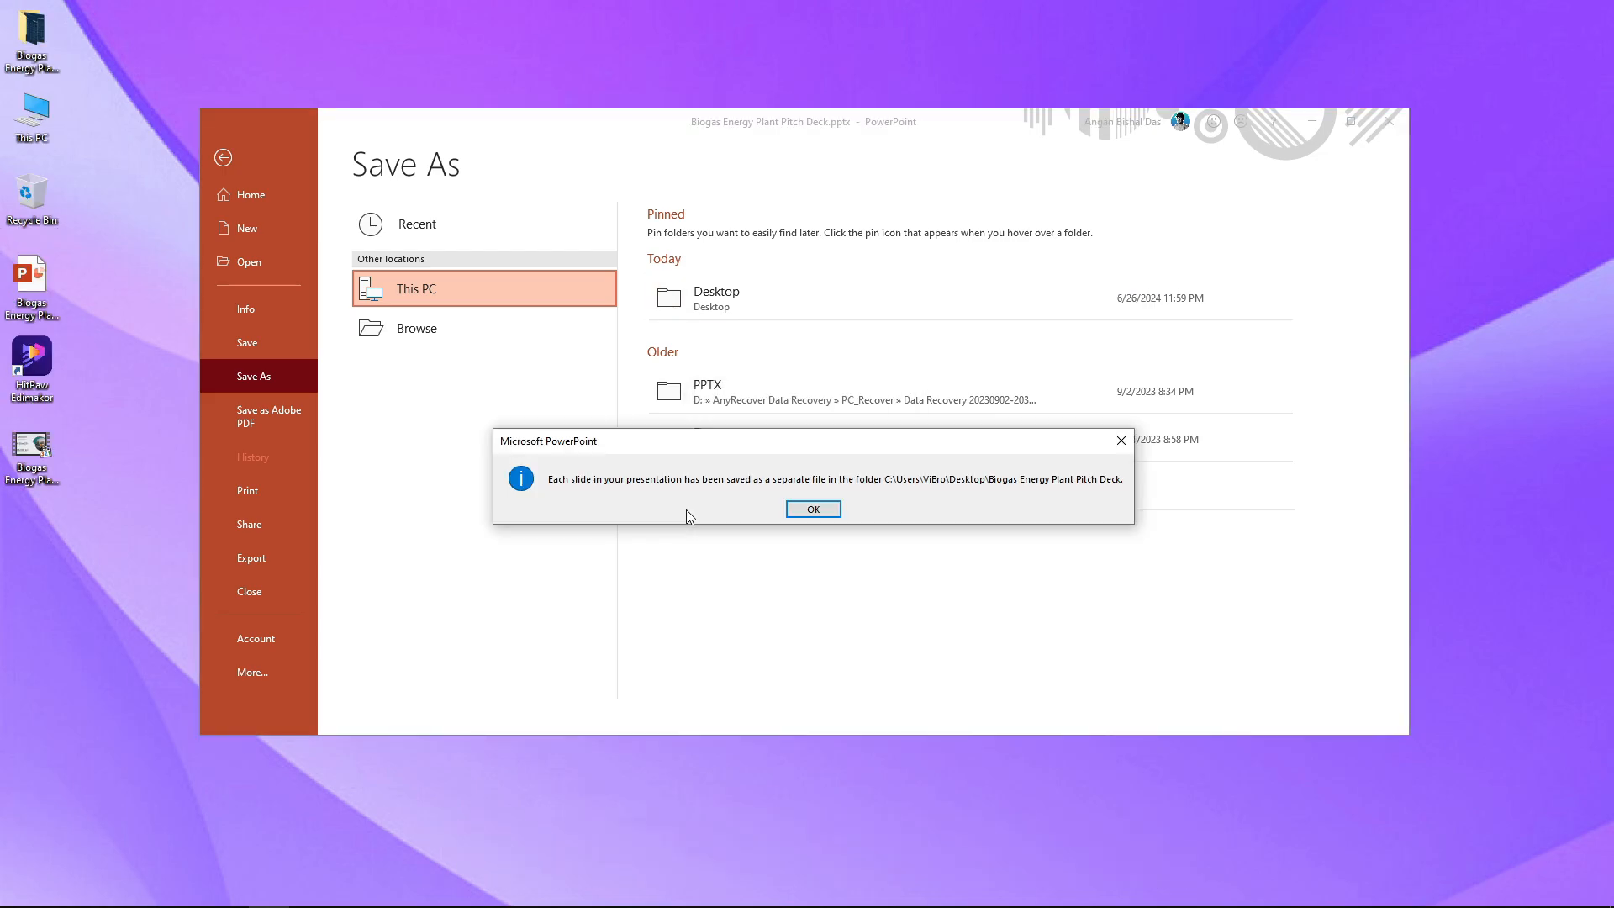
left_click(813, 509)
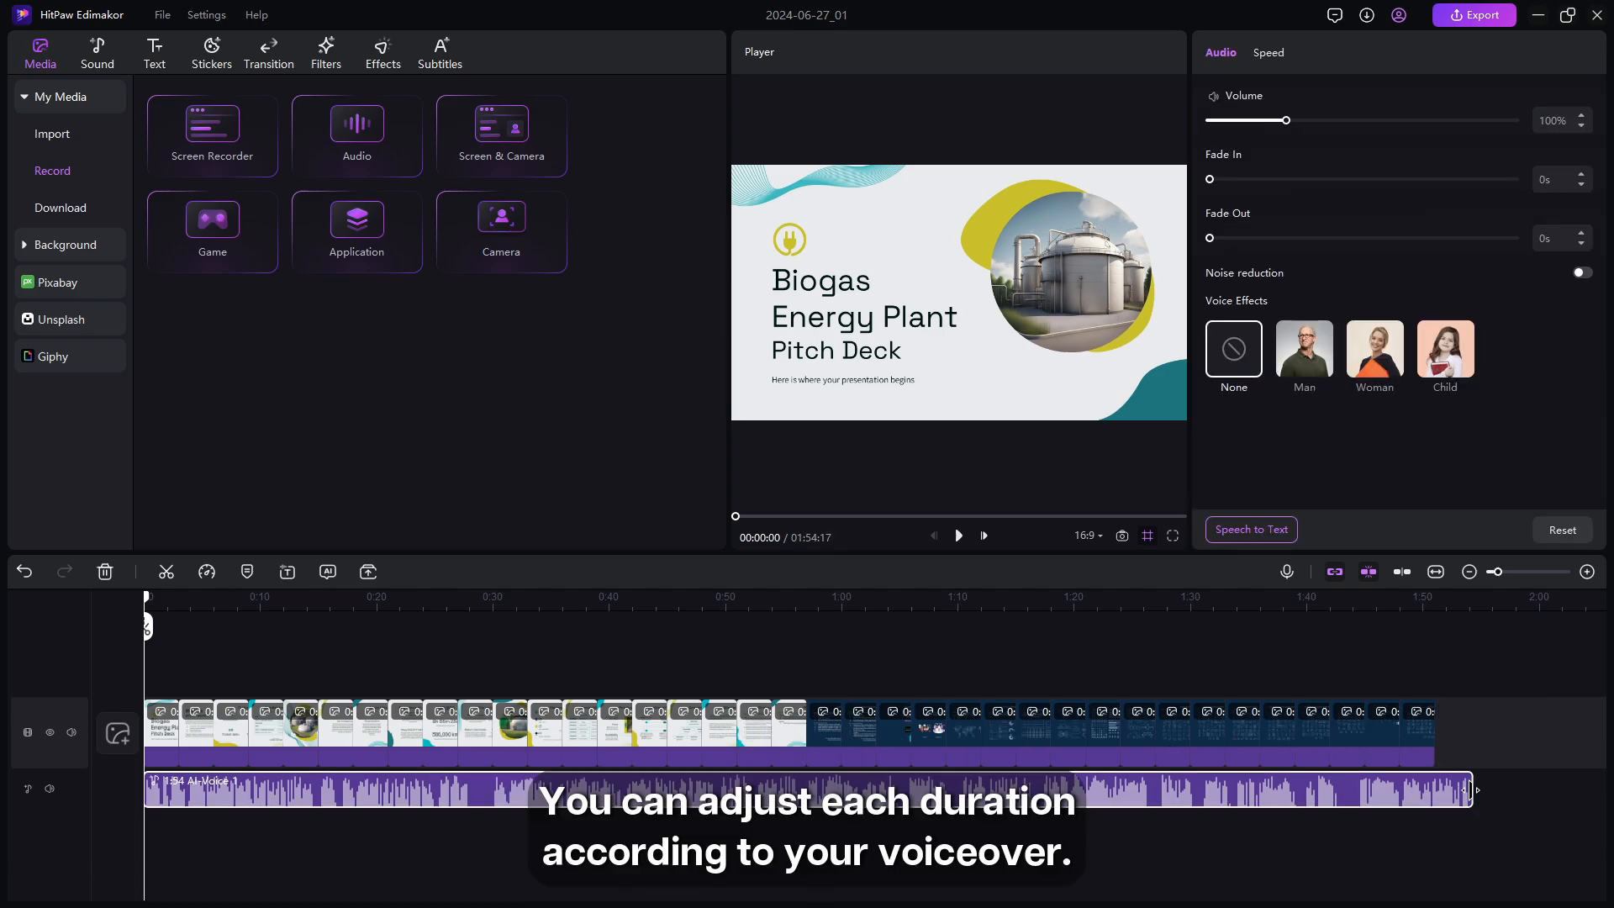
Review the slide video, open the MP4 1080P export settings and start naming it 'Presenta'
left_click_drag(1474, 789, 1430, 790)
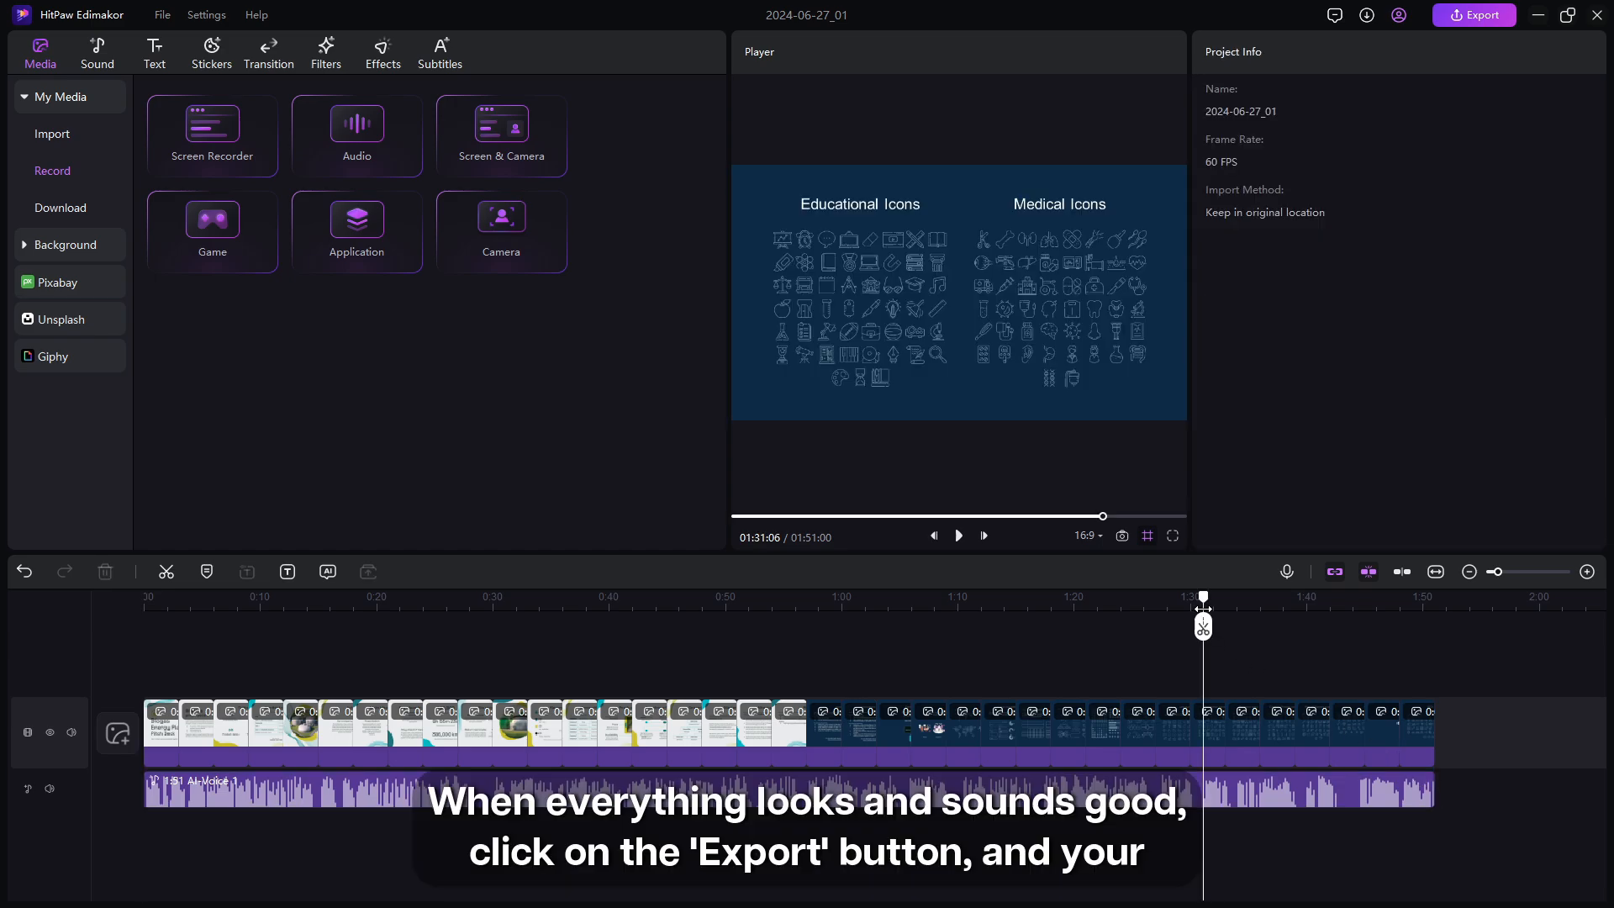
mouse_move(1370, 69)
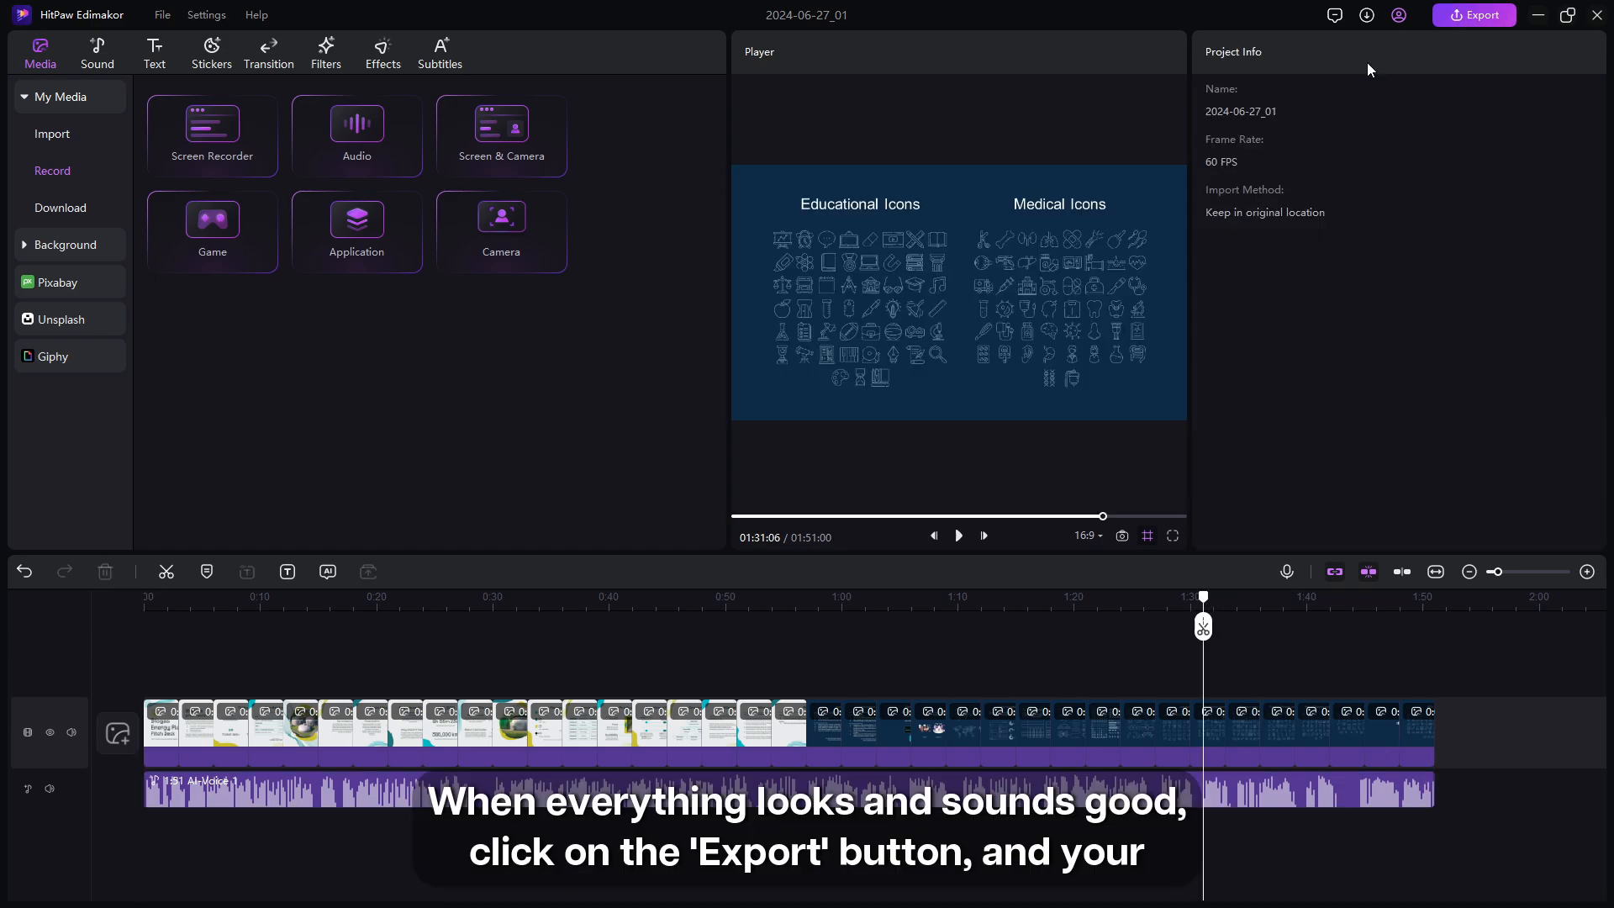
left_click(1473, 15)
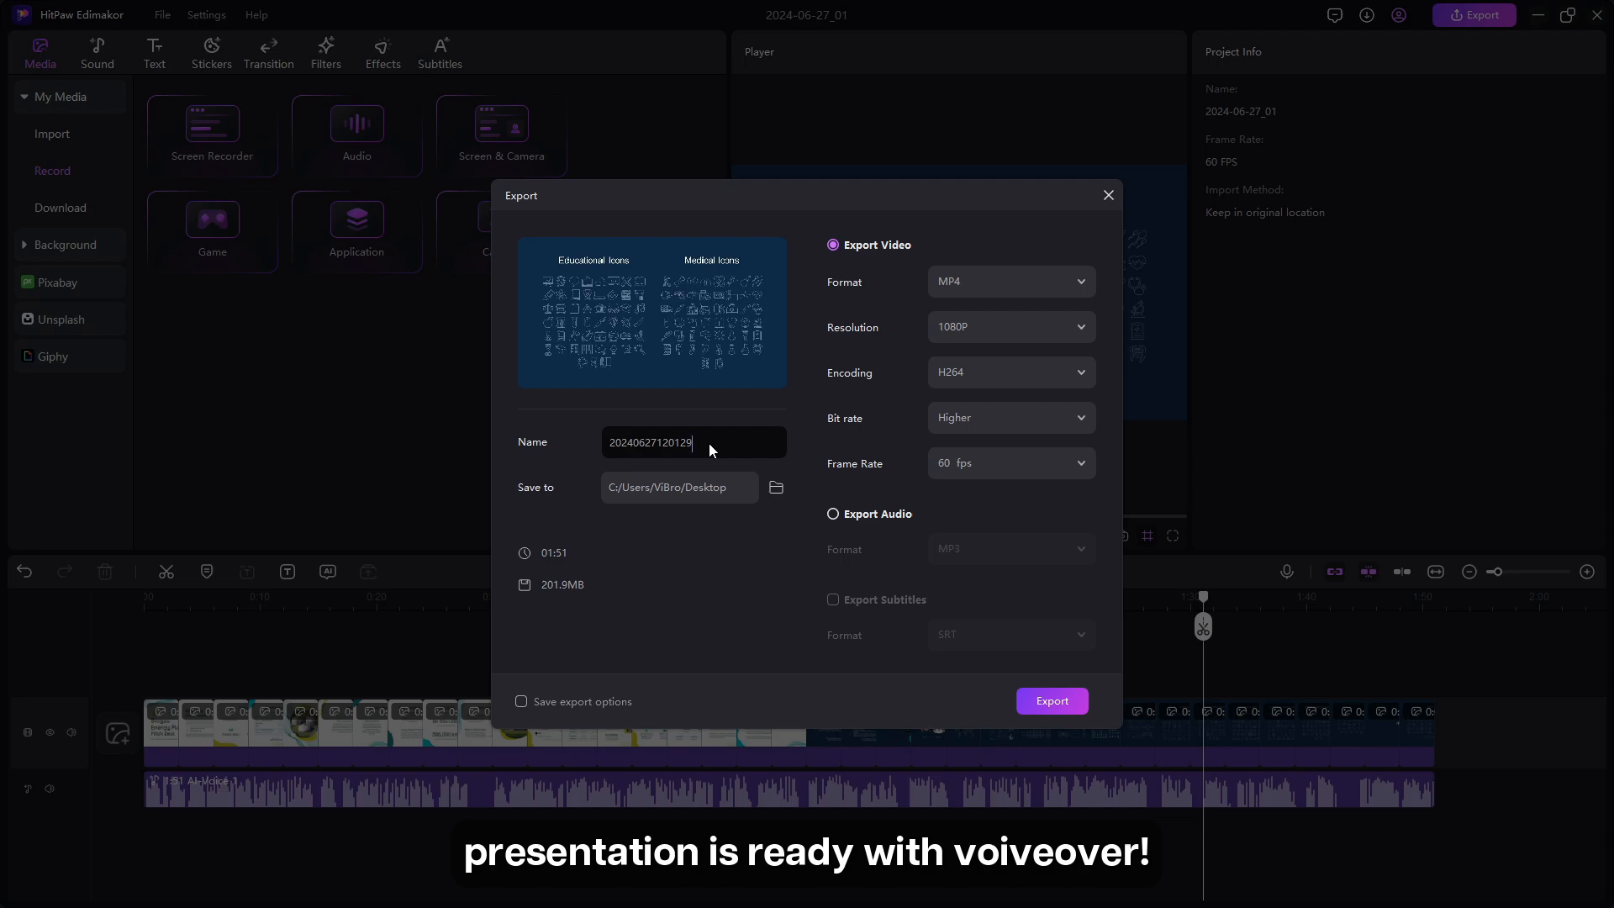
type("Presenta")
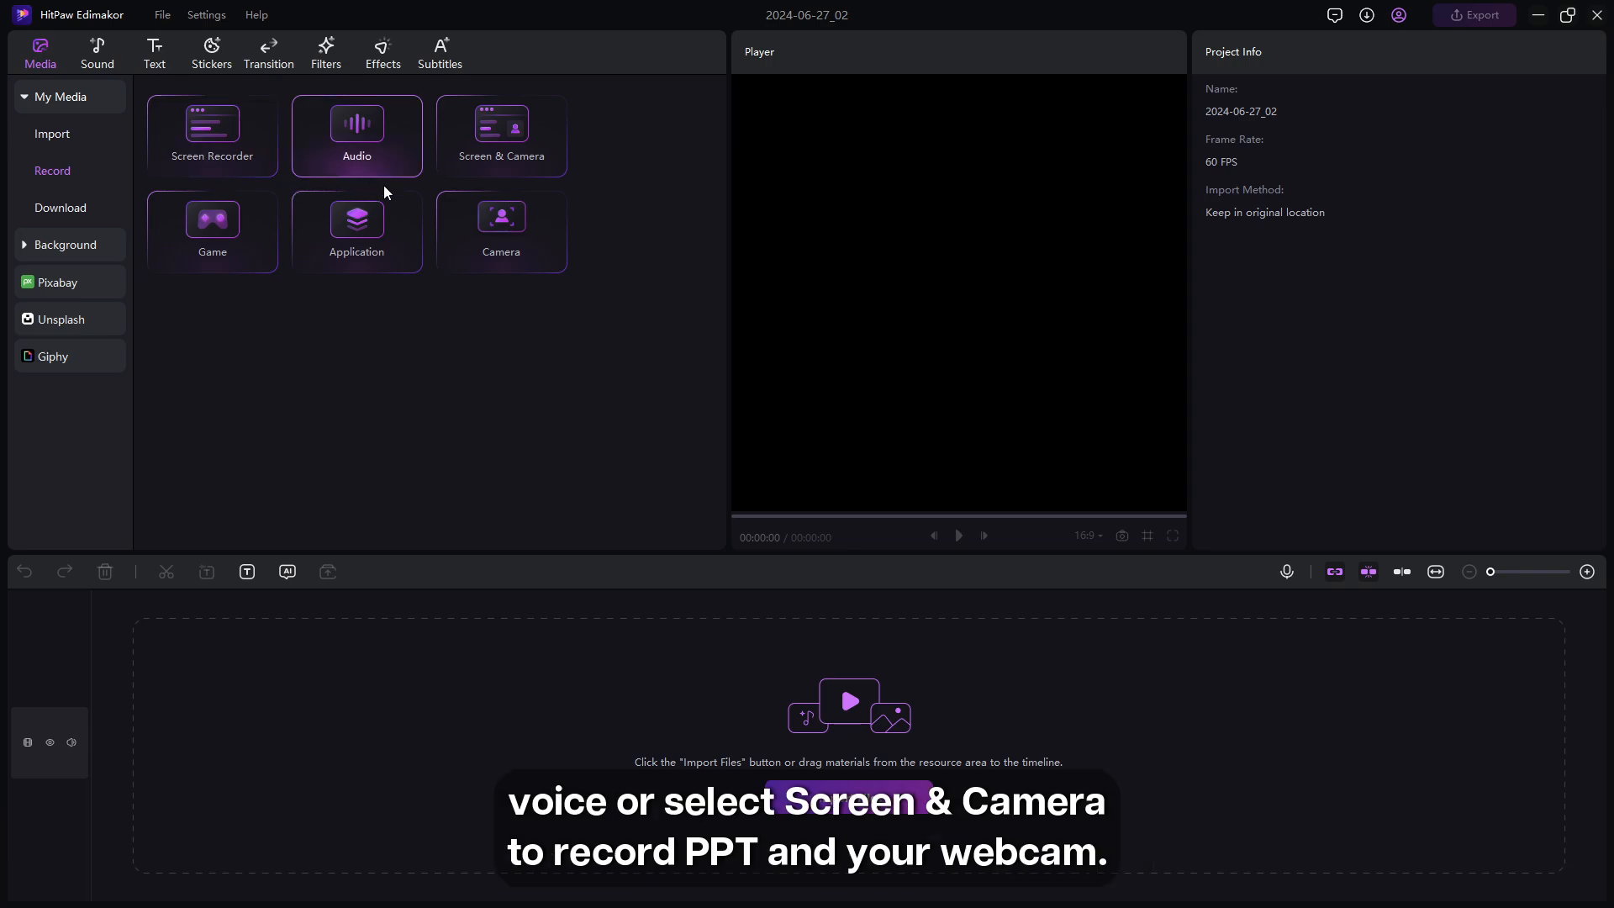
mouse_move(501, 134)
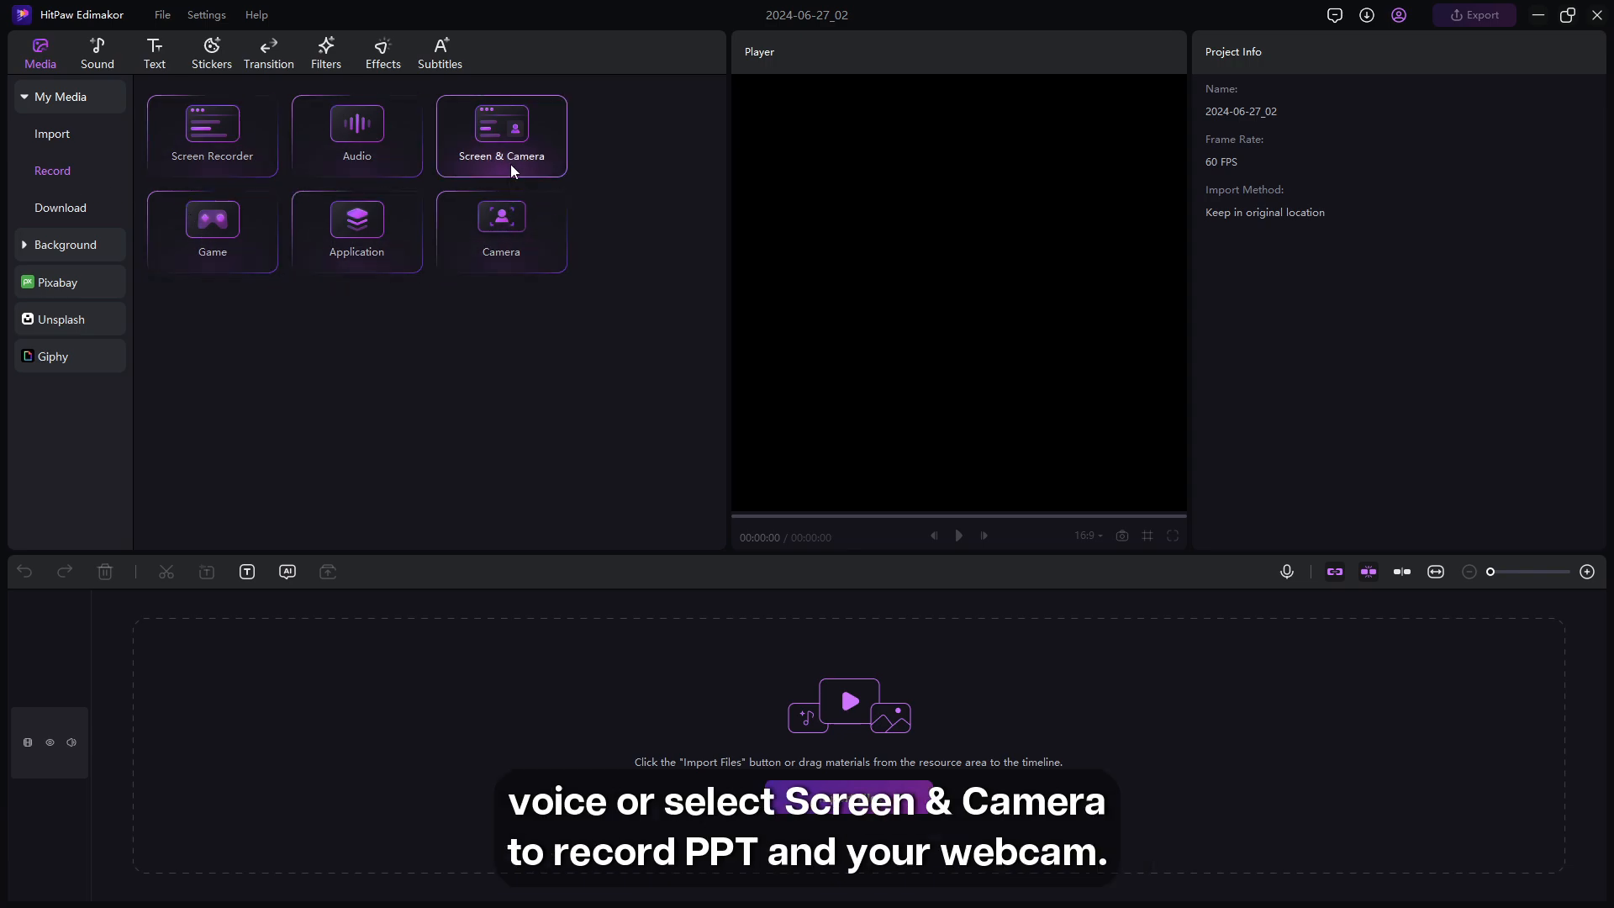
mouse_move(512, 347)
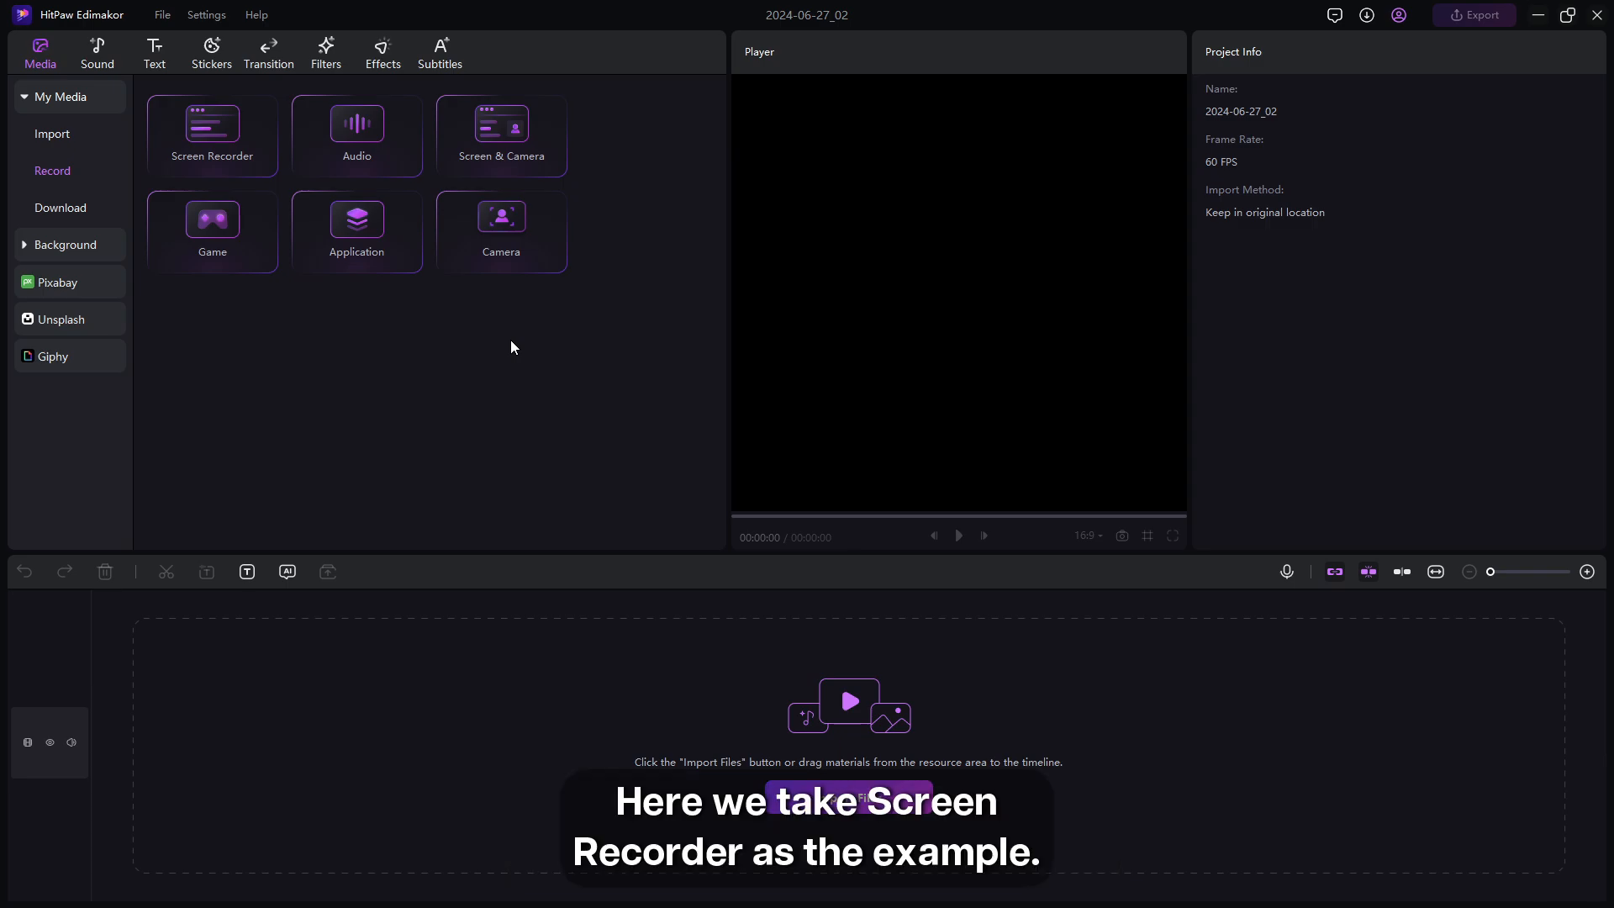
Launch Edimakor's Screen Recorder from Media > Record in a new project
left_click(212, 134)
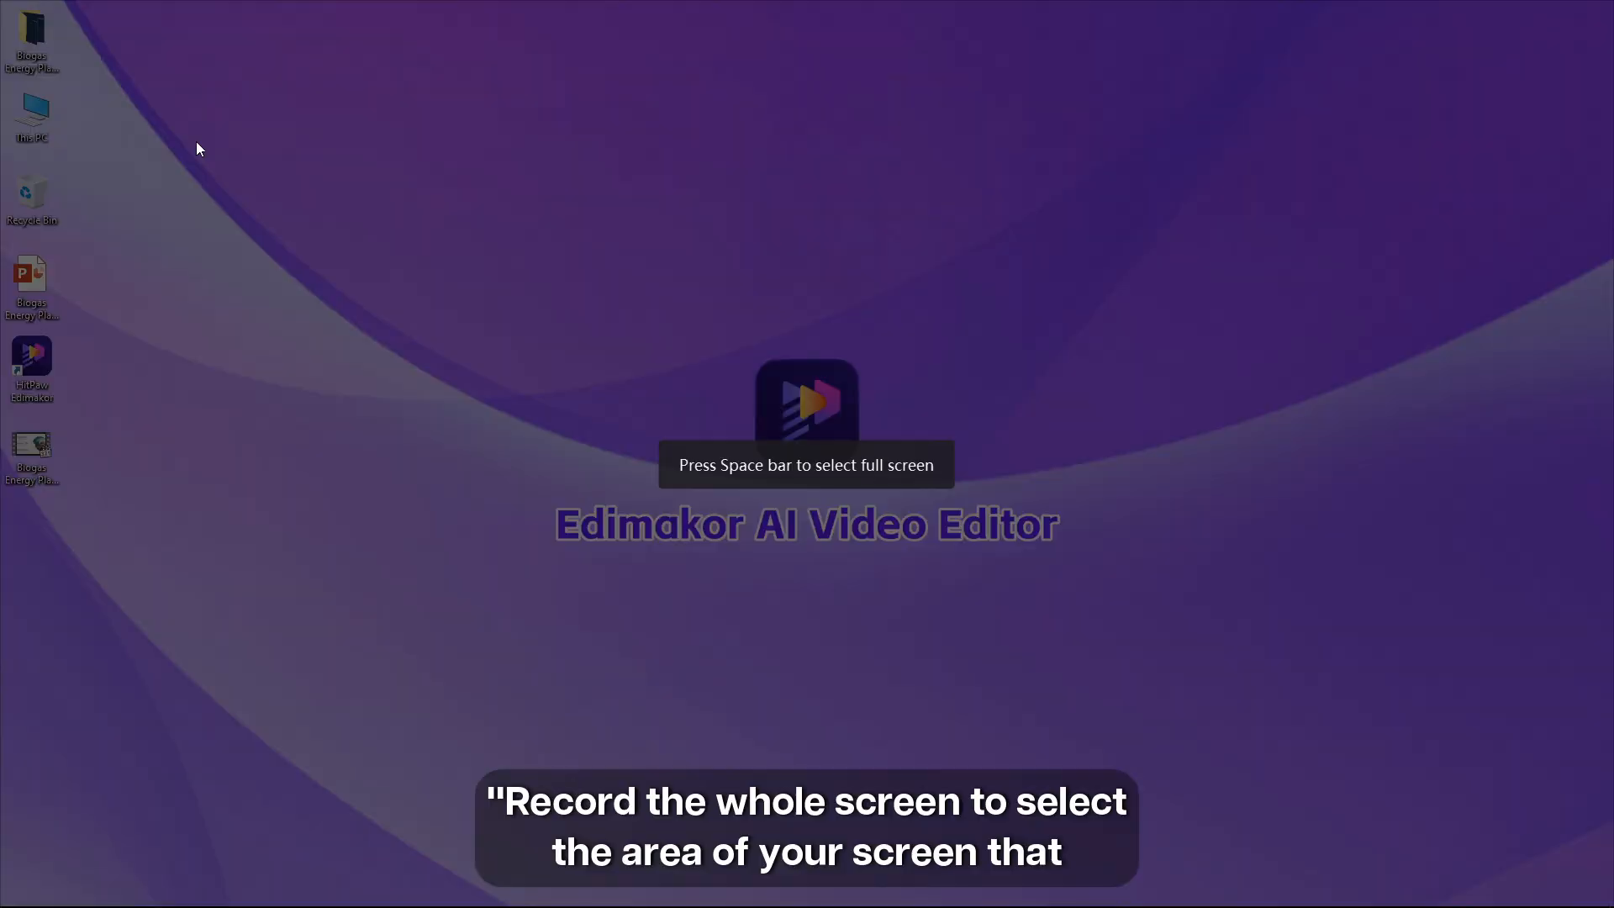
mouse_move(237, 168)
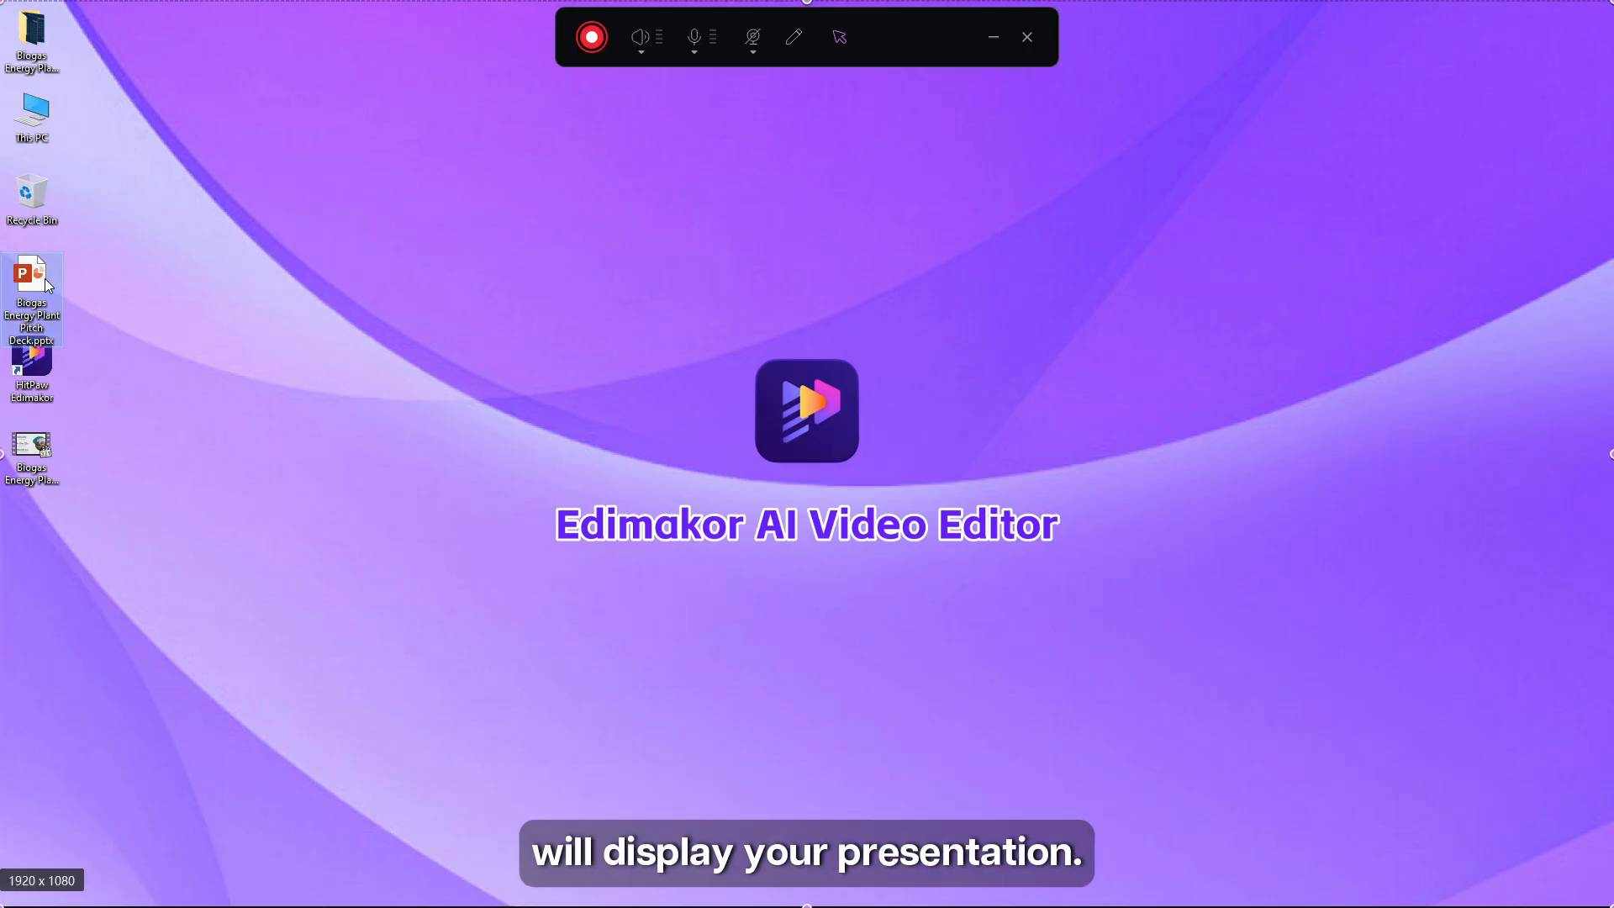
Start the pitch deck slideshow and record it full screen with Start (F10)
double_click(31, 298)
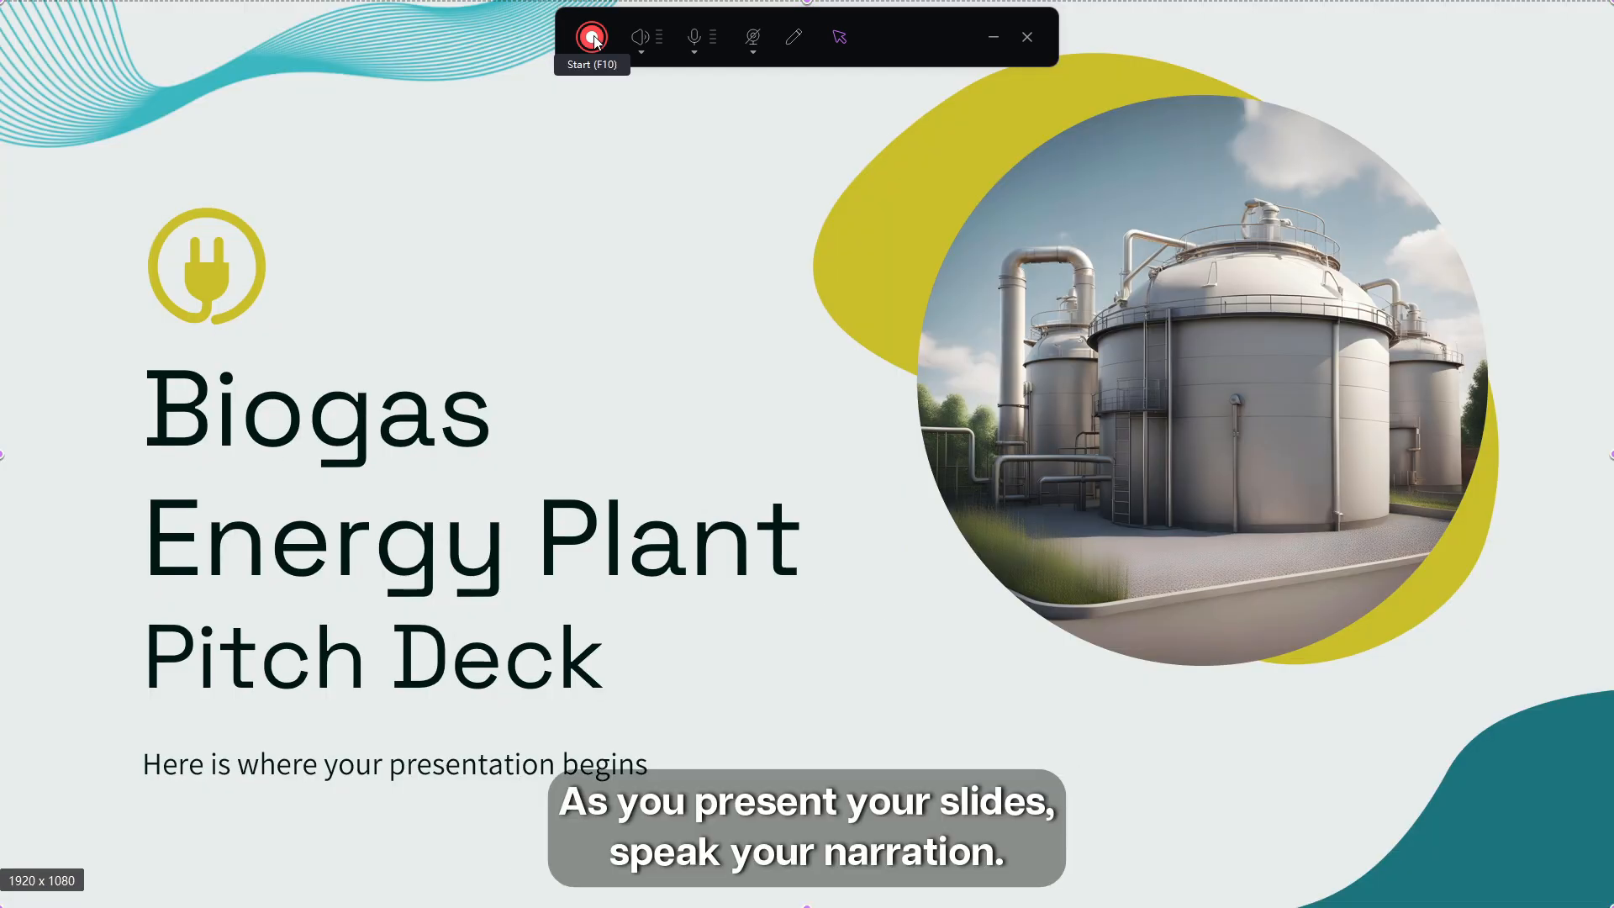
left_click(592, 41)
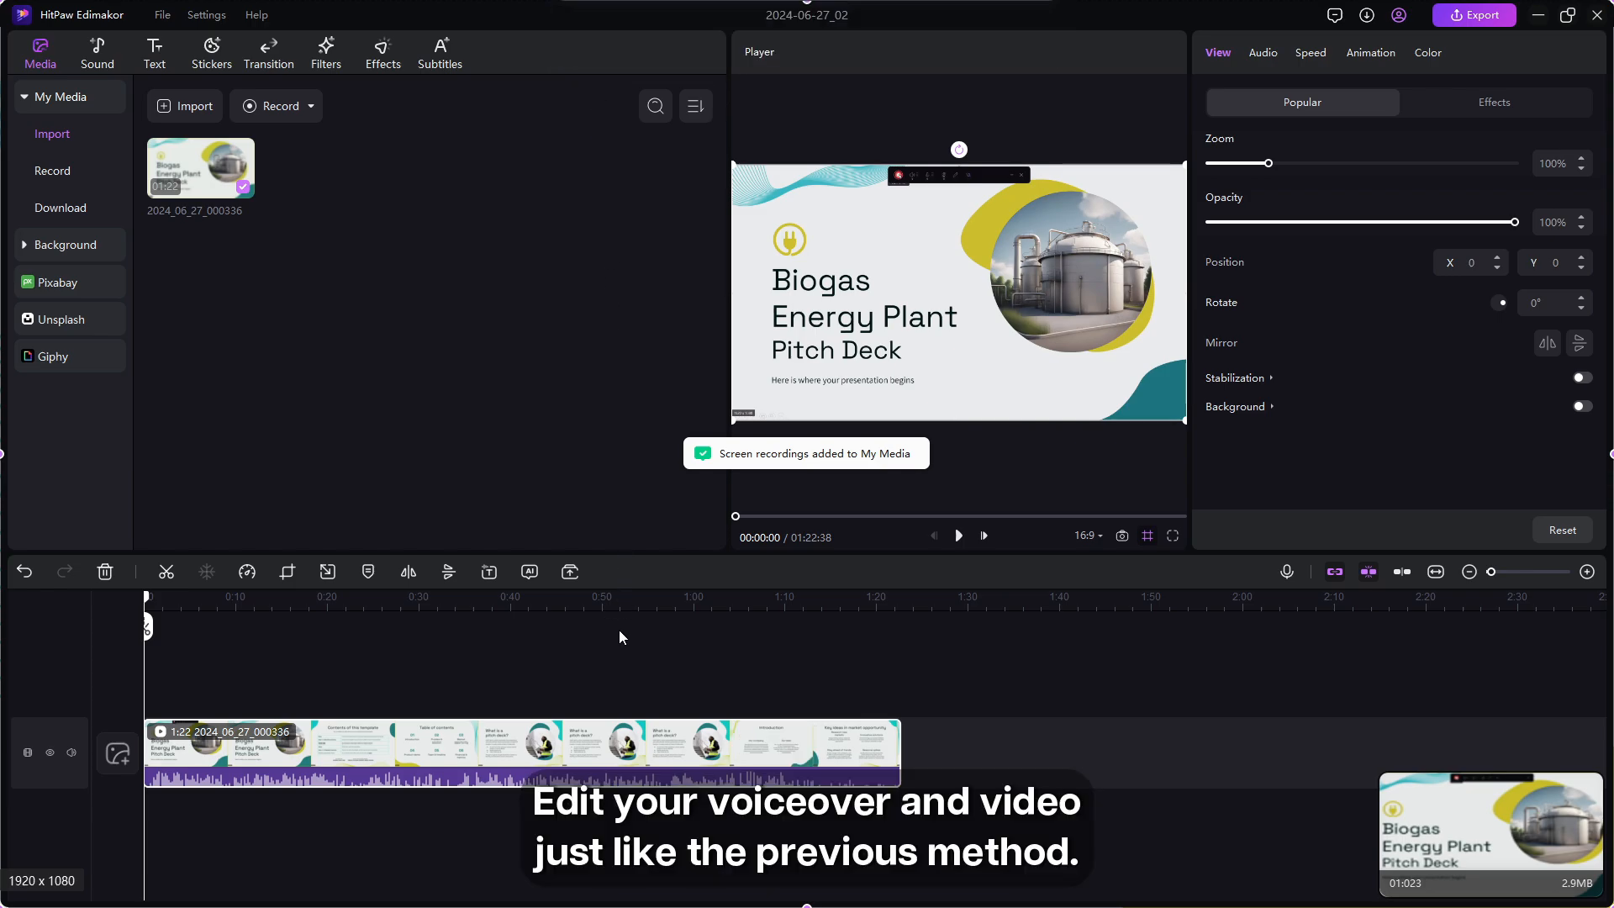
Set the recorded clip's volume to 73%, preview the Table of contents slide, and open export settings
left_click(1261, 52)
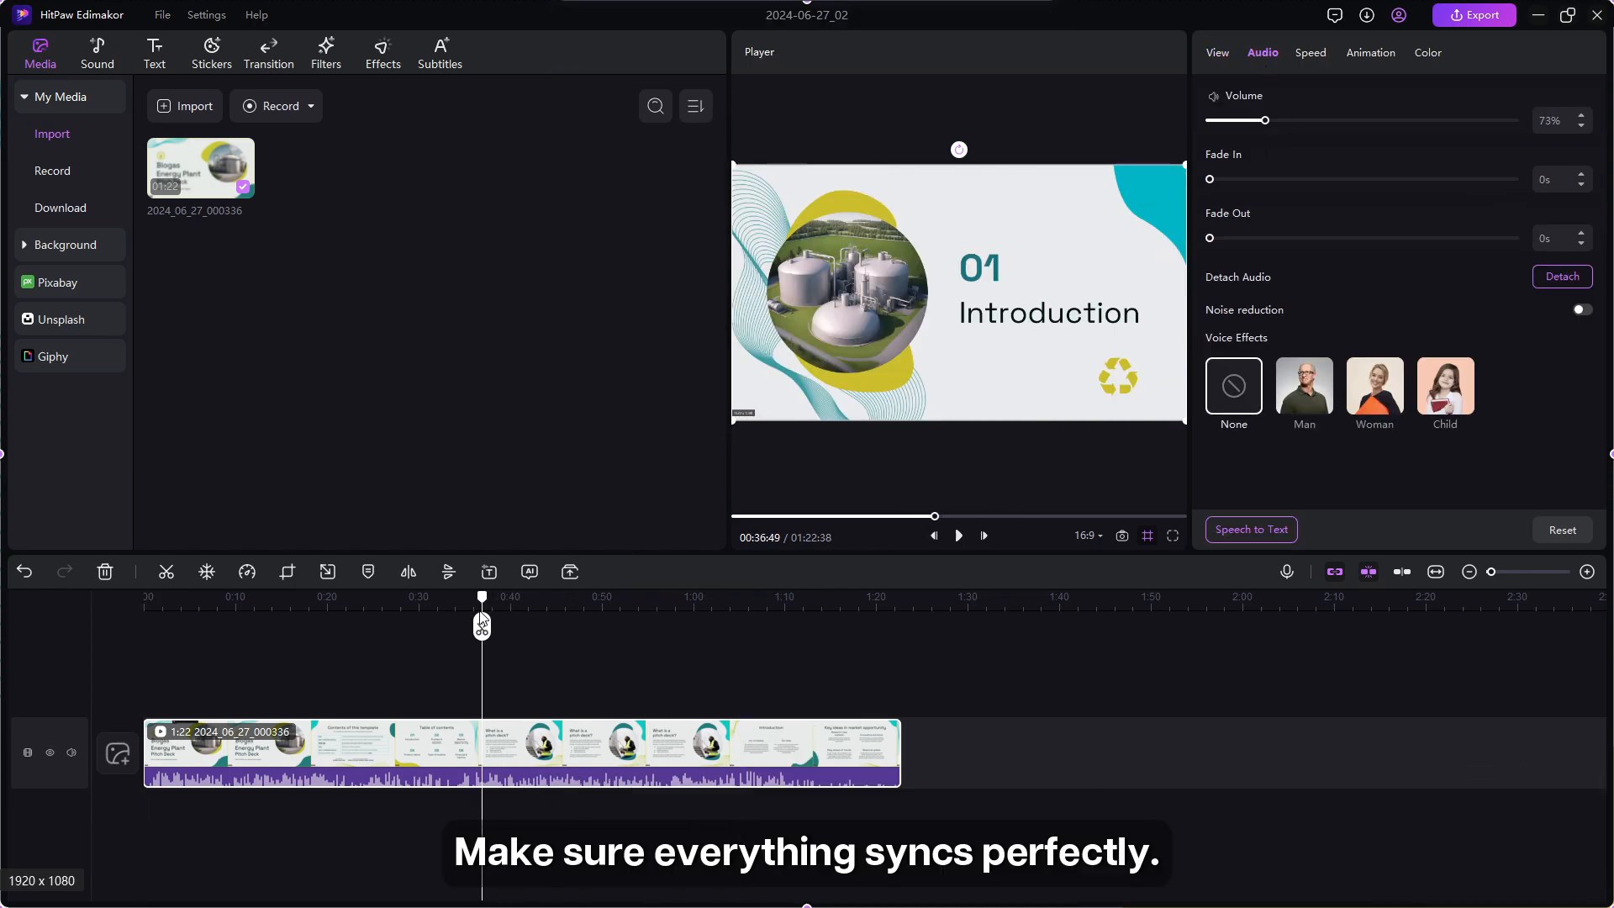
left_click(957, 536)
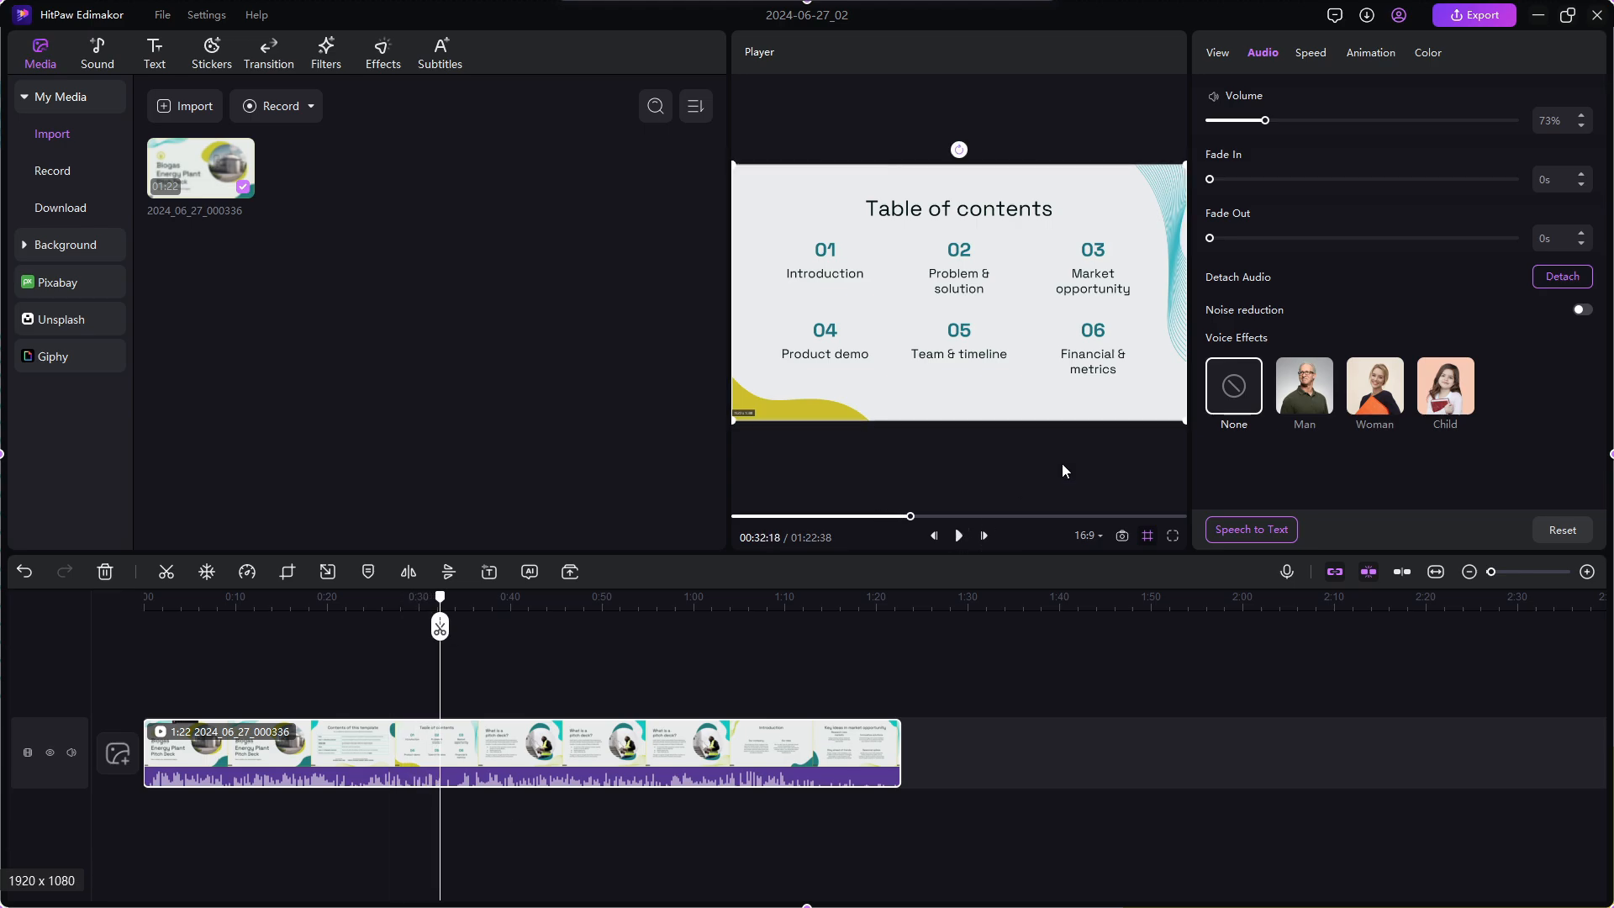
left_click(1474, 15)
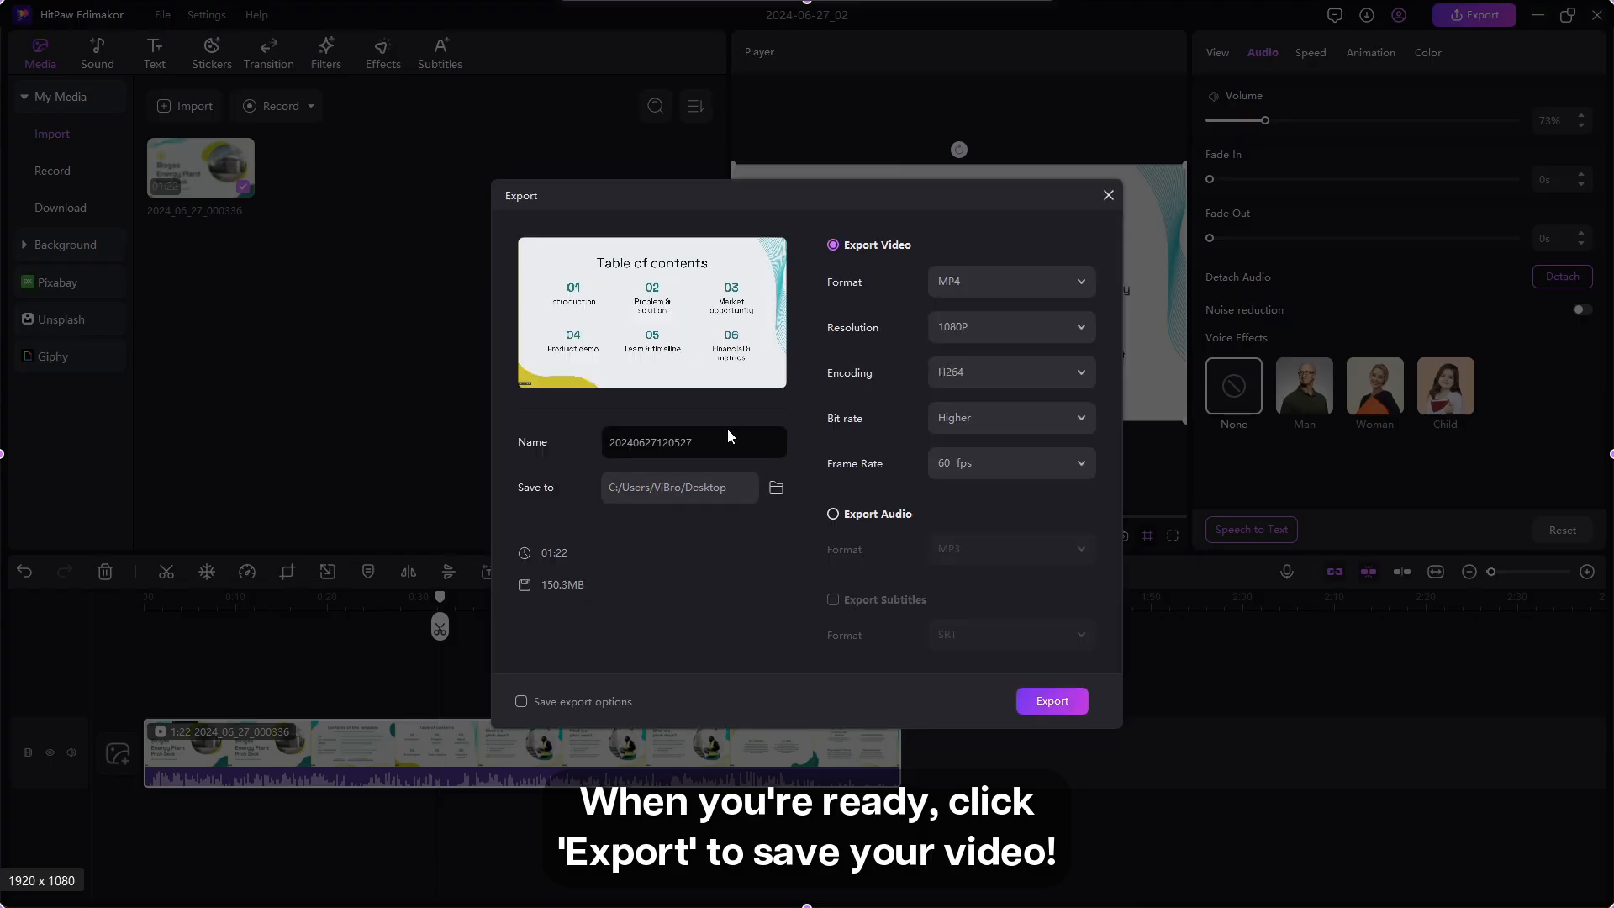
Name the export file 'Presentation' and start exporting the 1080P MP4
type("Prew")
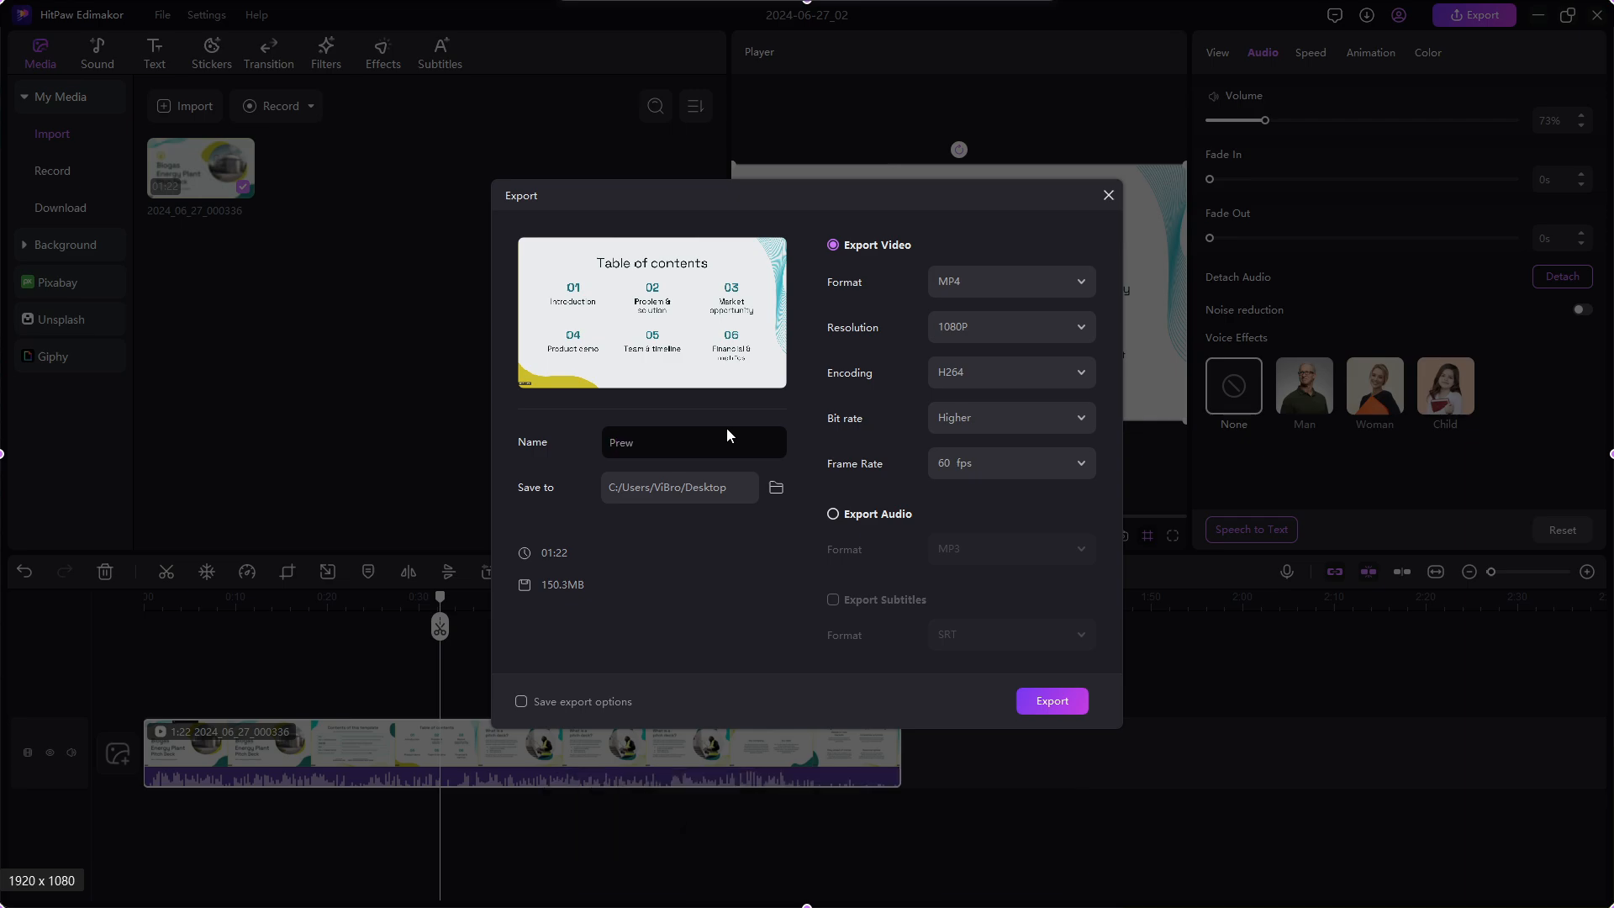
type("Presentation")
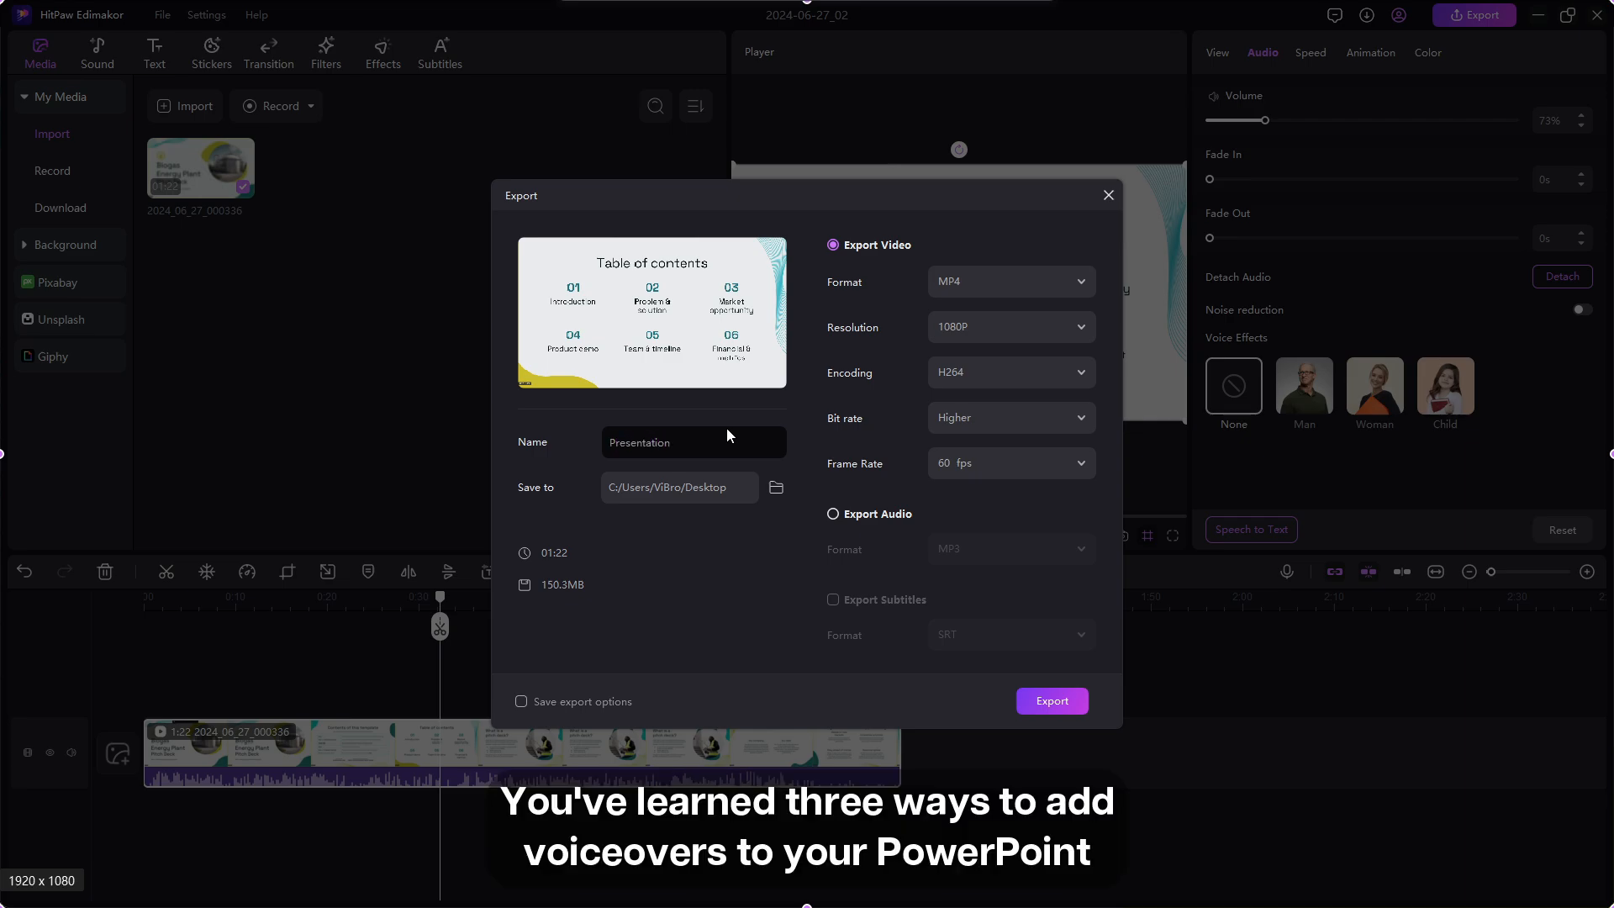
left_click(1051, 702)
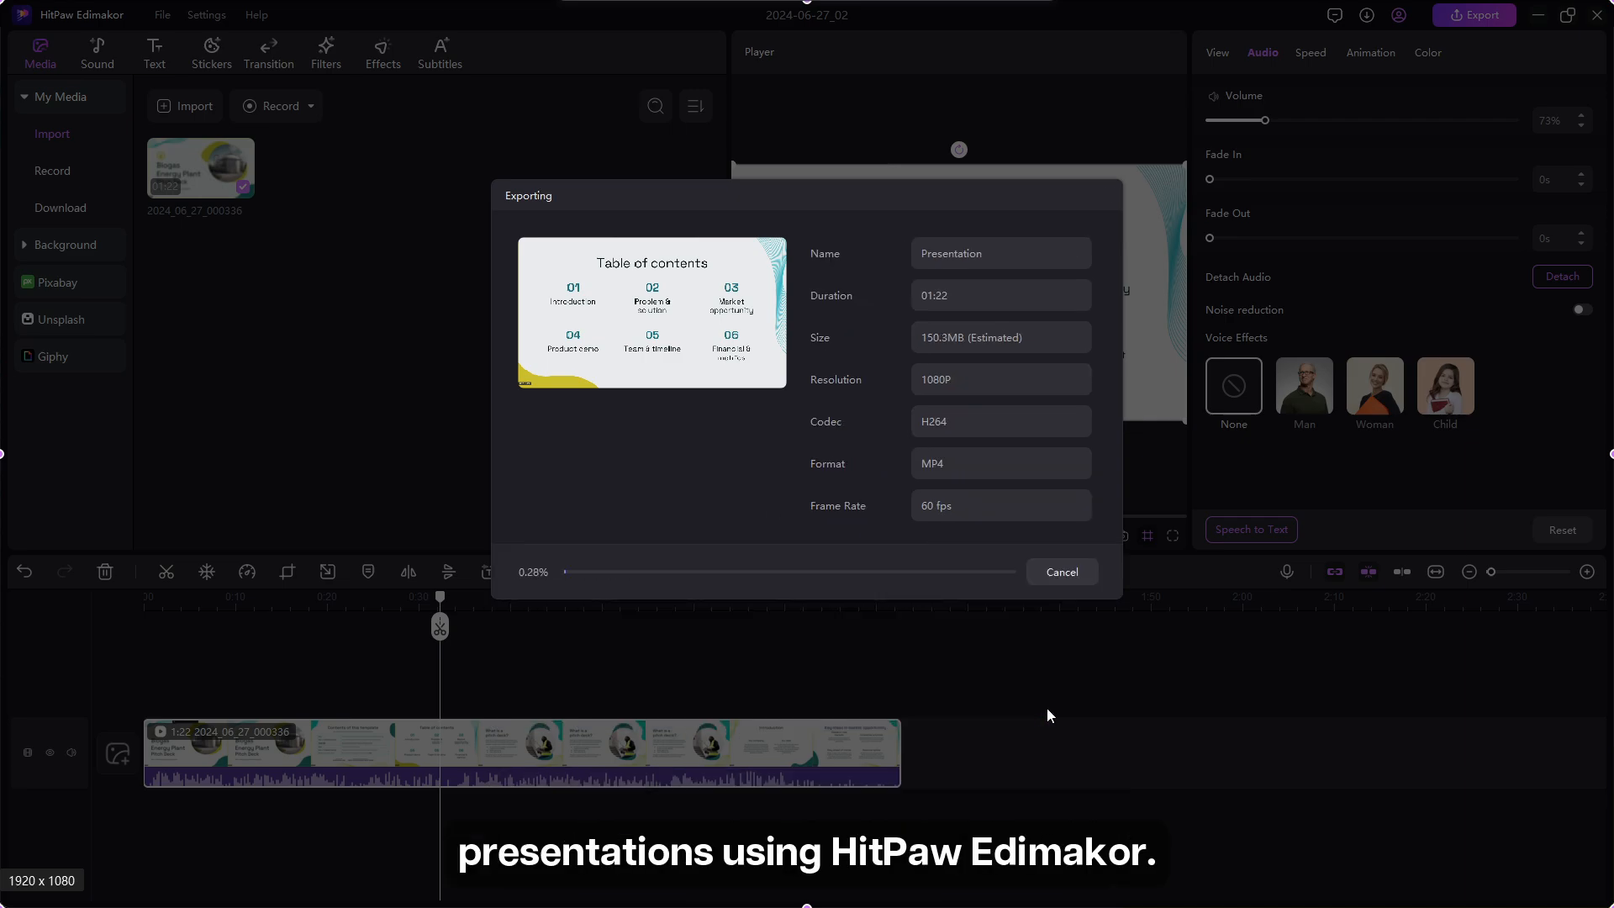